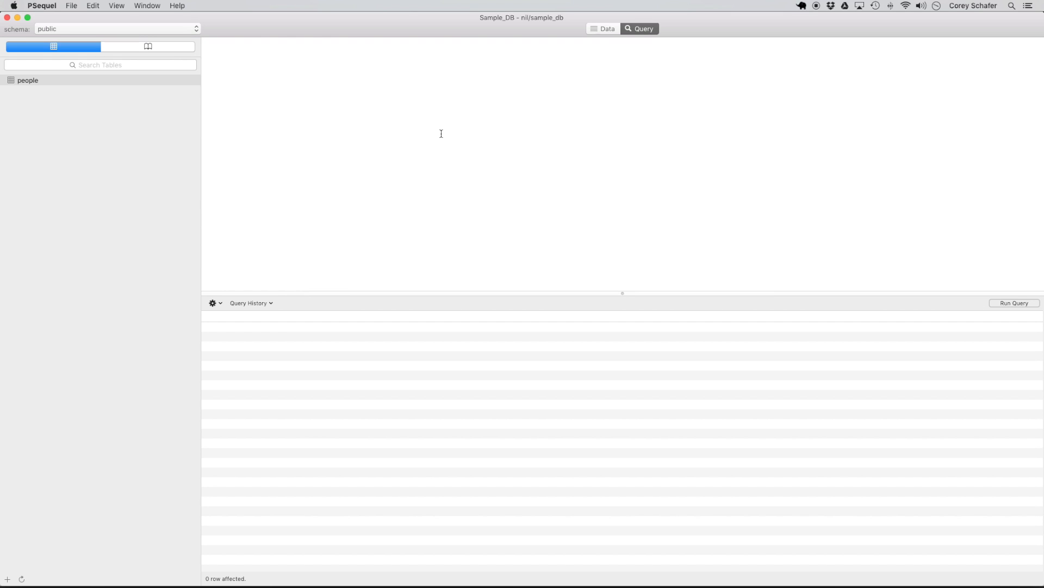
Show the people table's data: id and name columns, zero rows
click(27, 80)
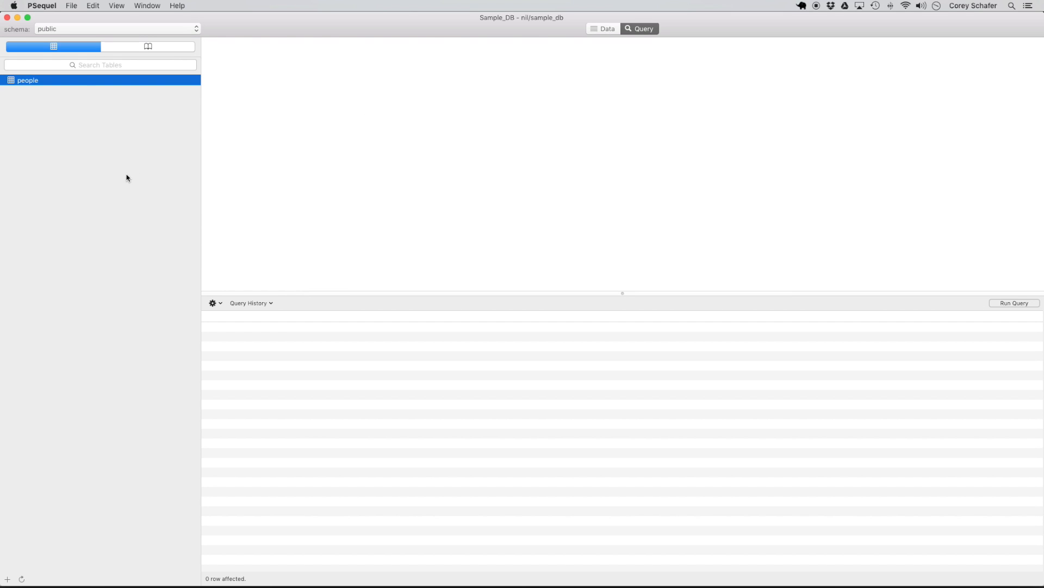
click(607, 27)
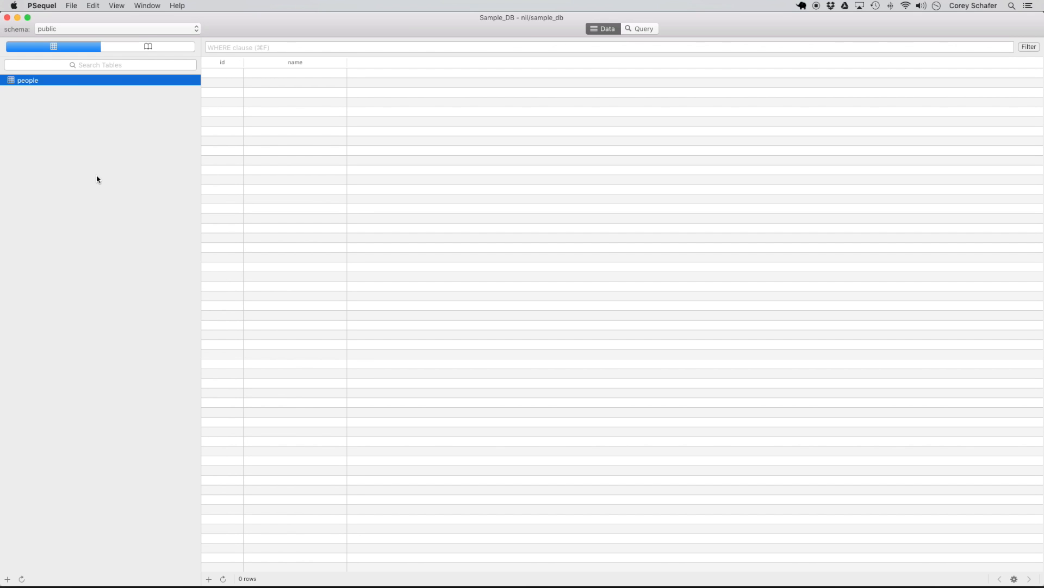
mouse_move(184, 102)
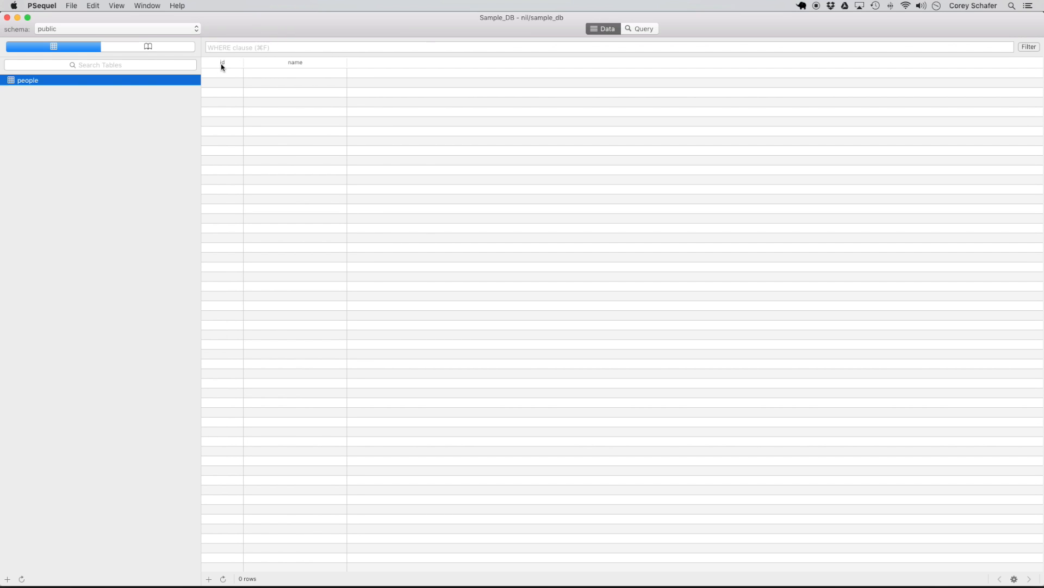
mouse_move(284, 69)
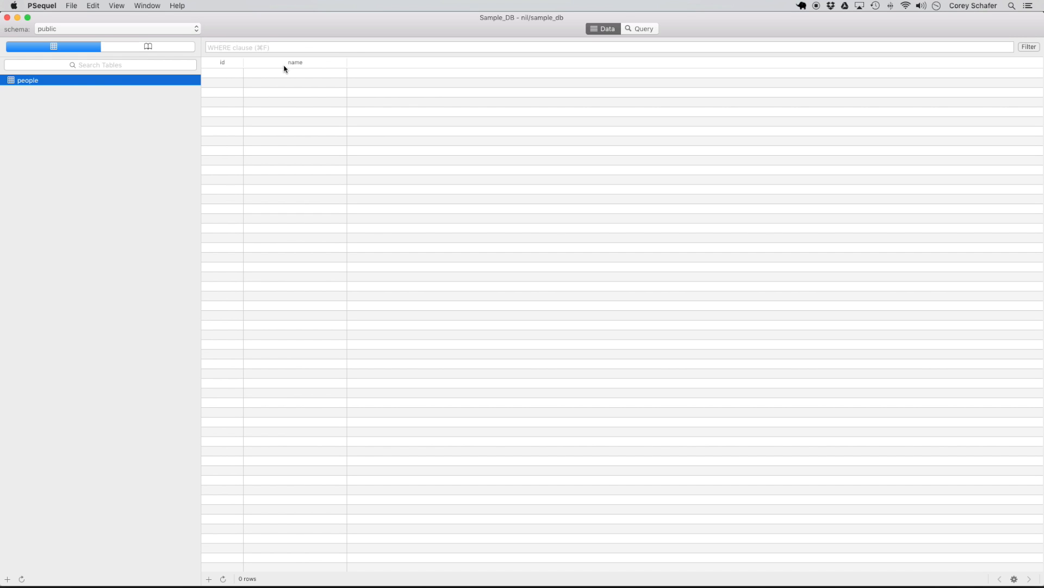
Run the query INSERT INTO people VALUES (1, 'Corey')
click(639, 29)
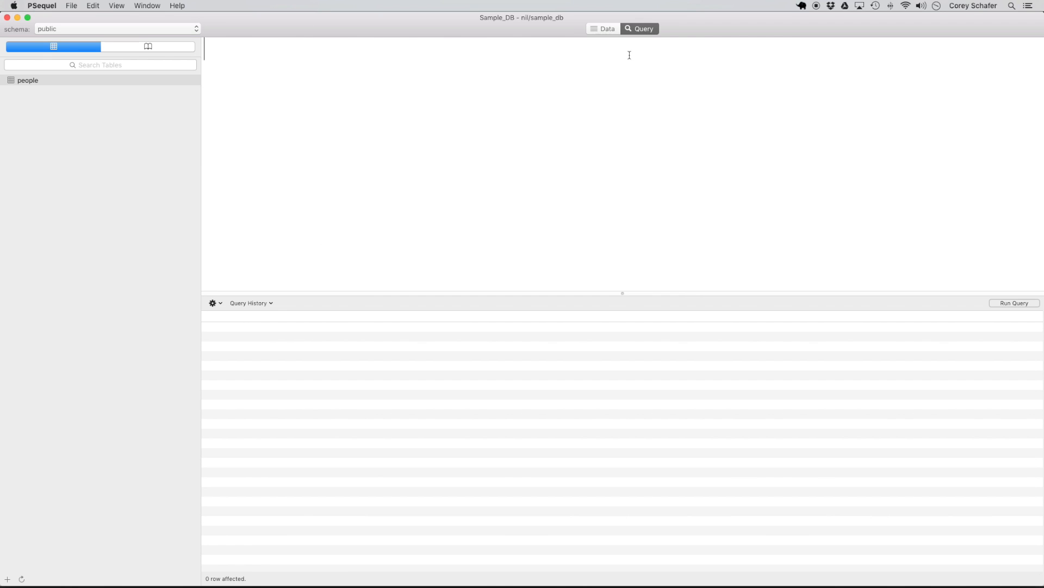
mouse_move(574, 140)
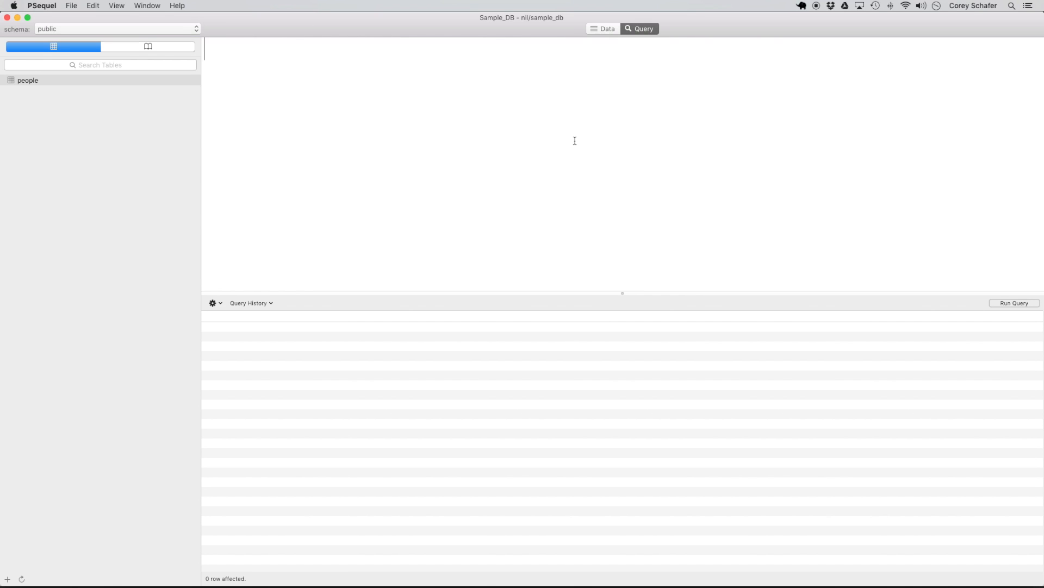
text(inse)
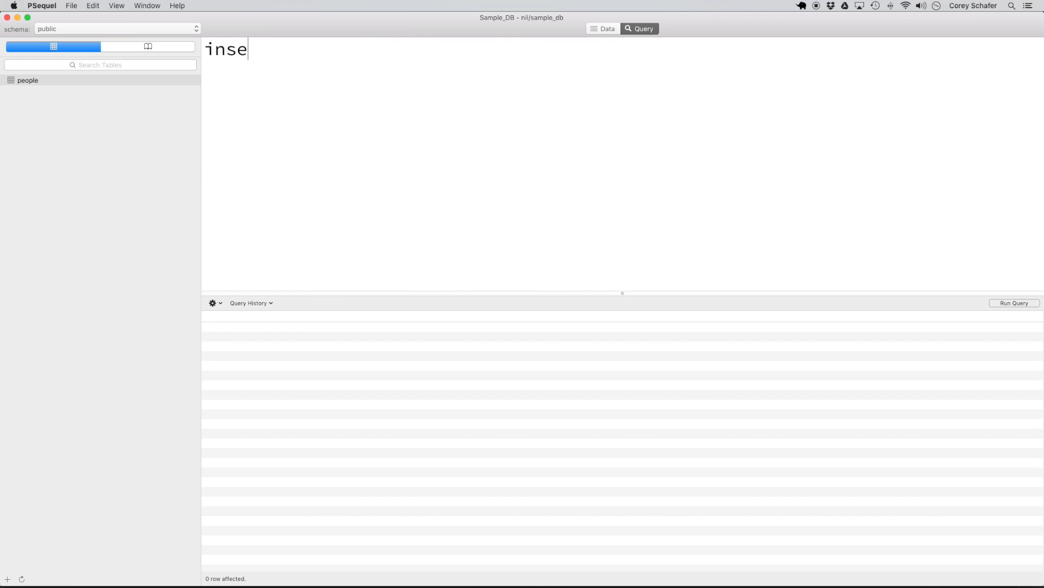
text(RT)
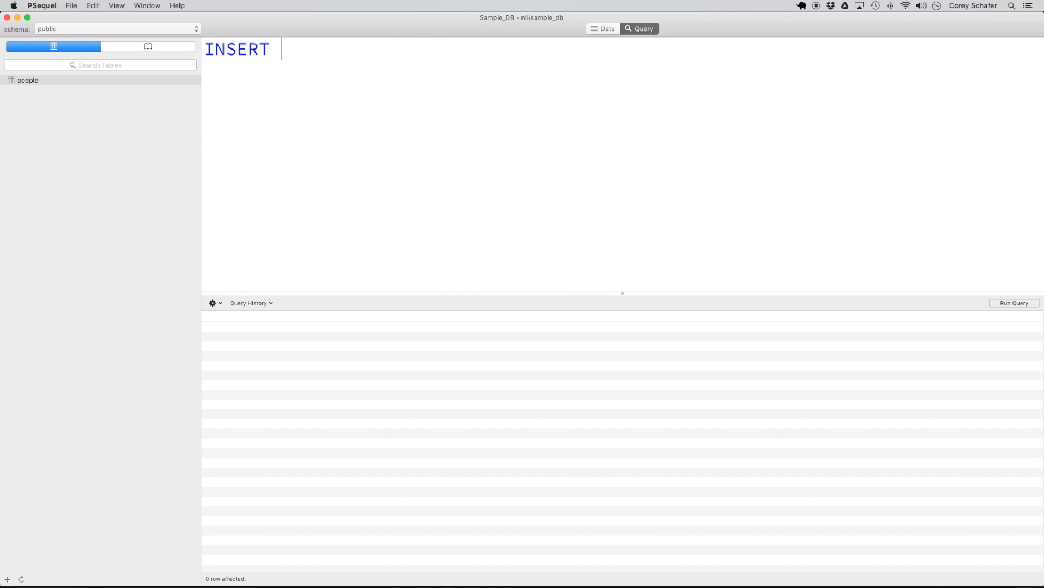
text(INTO people)
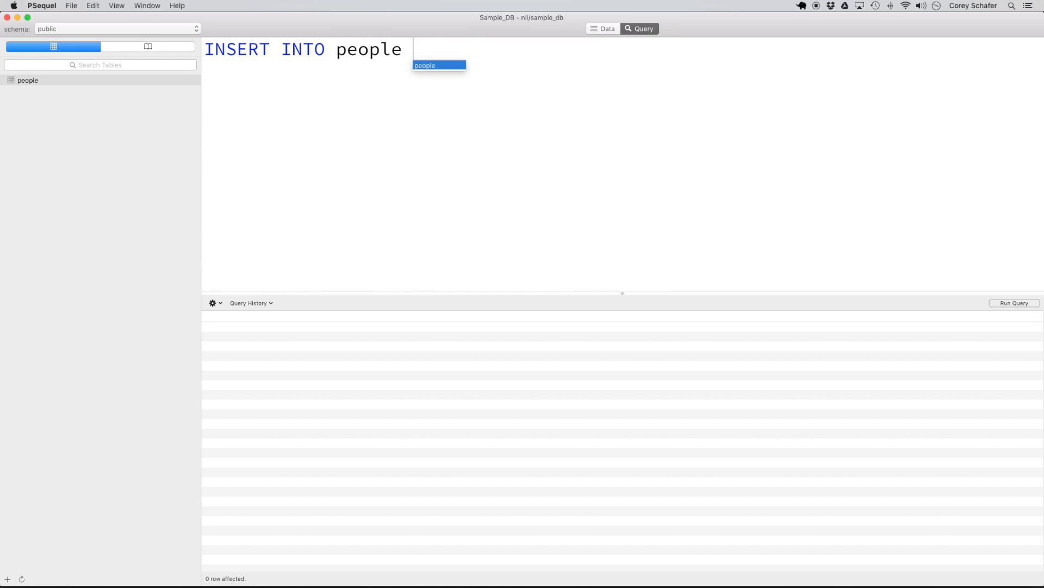
text(VALUES)
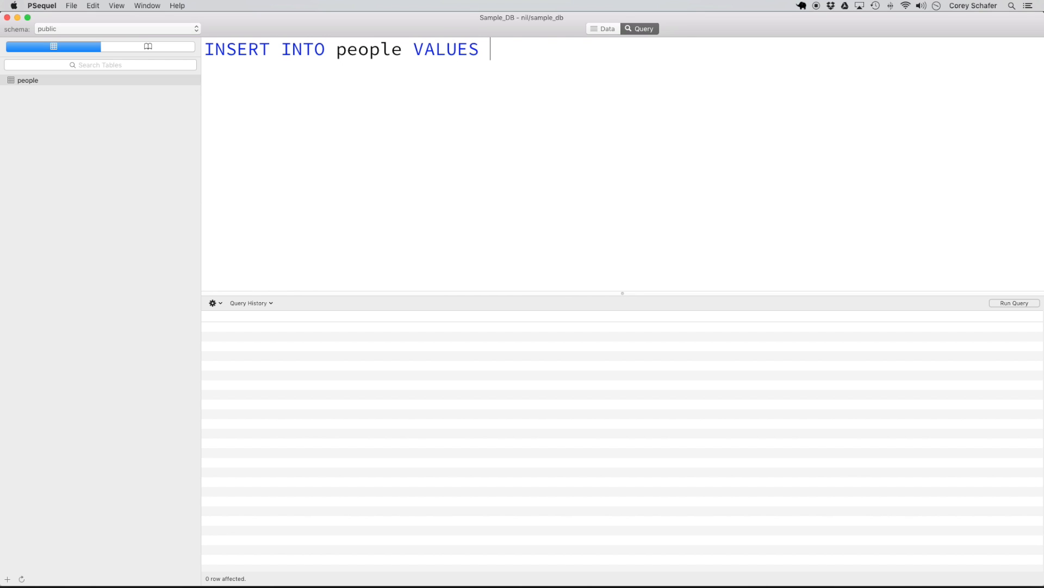
text(())
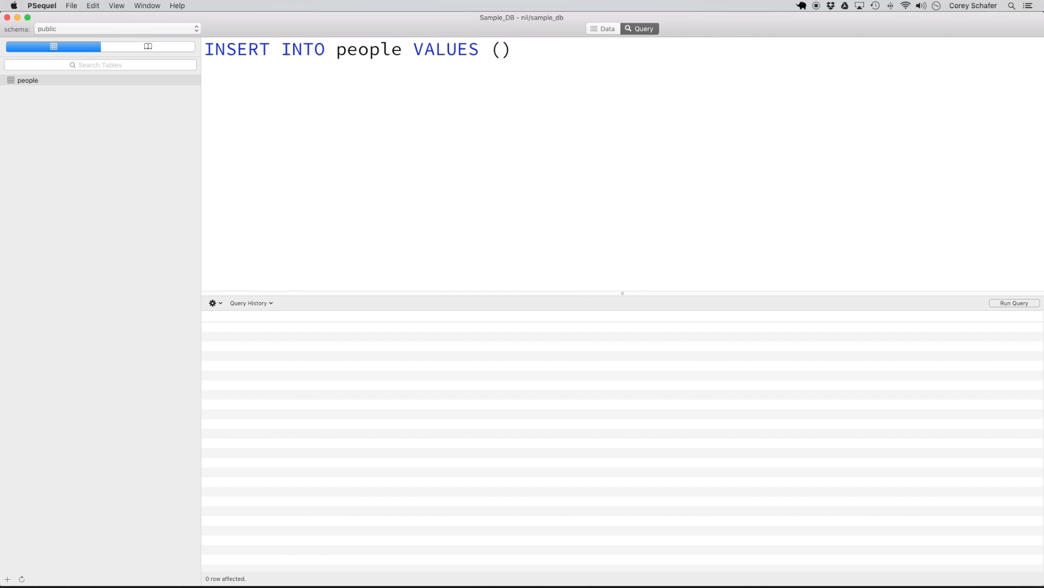
text(1, '')
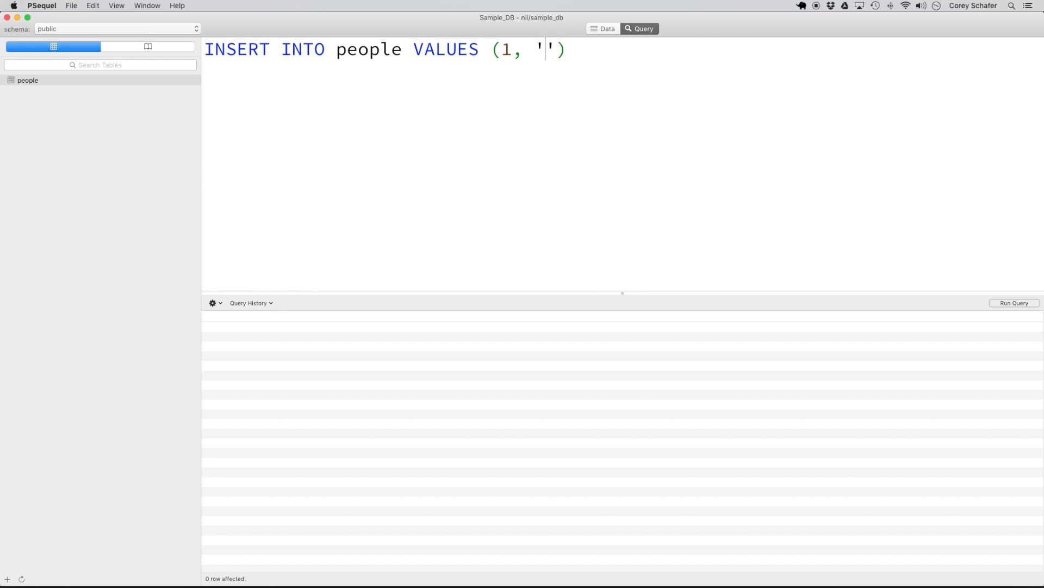
text(Corey)
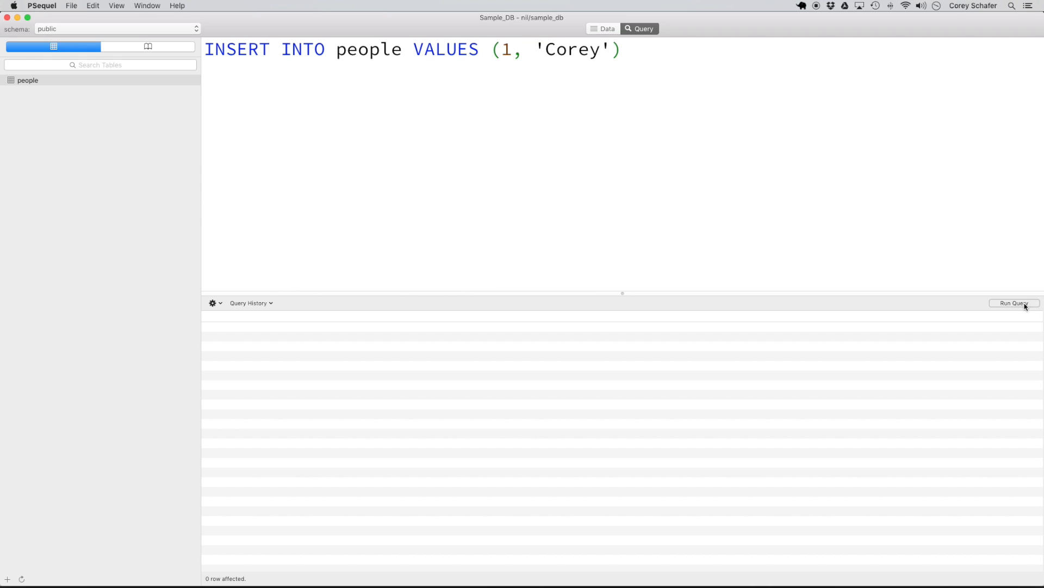
click(1014, 302)
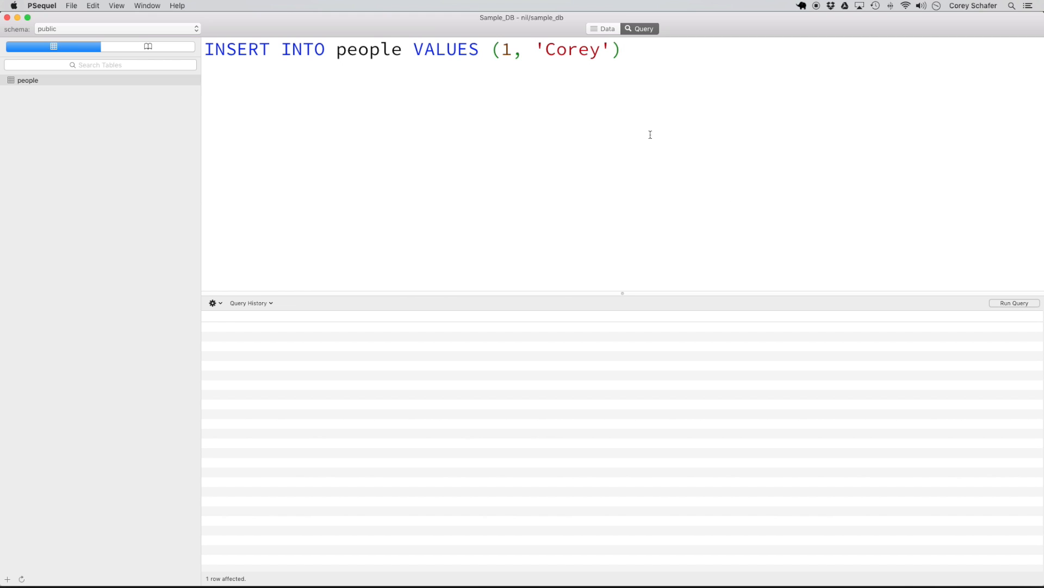
Reload the people table data and select the id 1 Corey row
click(606, 29)
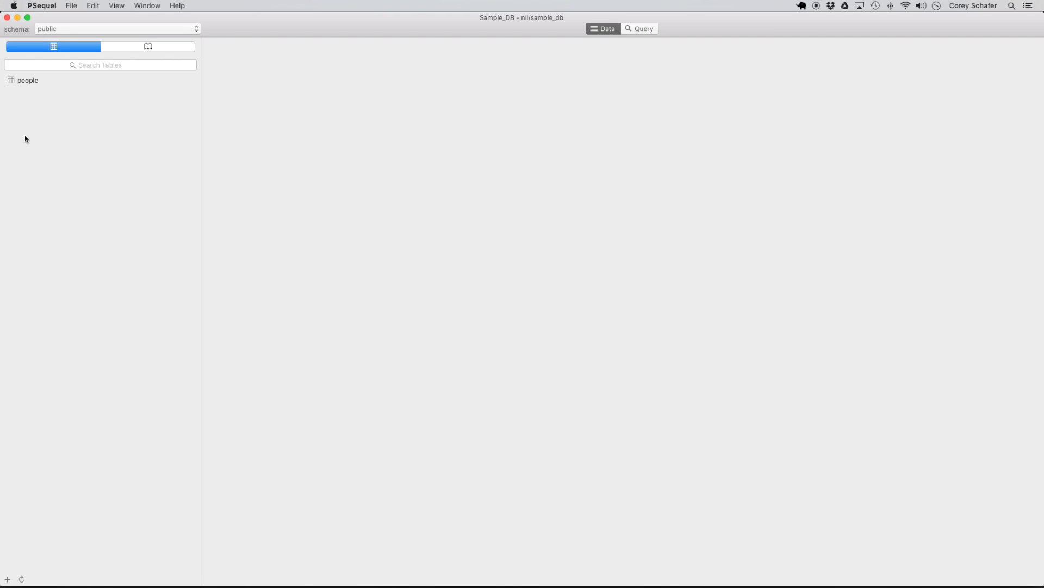
click(28, 80)
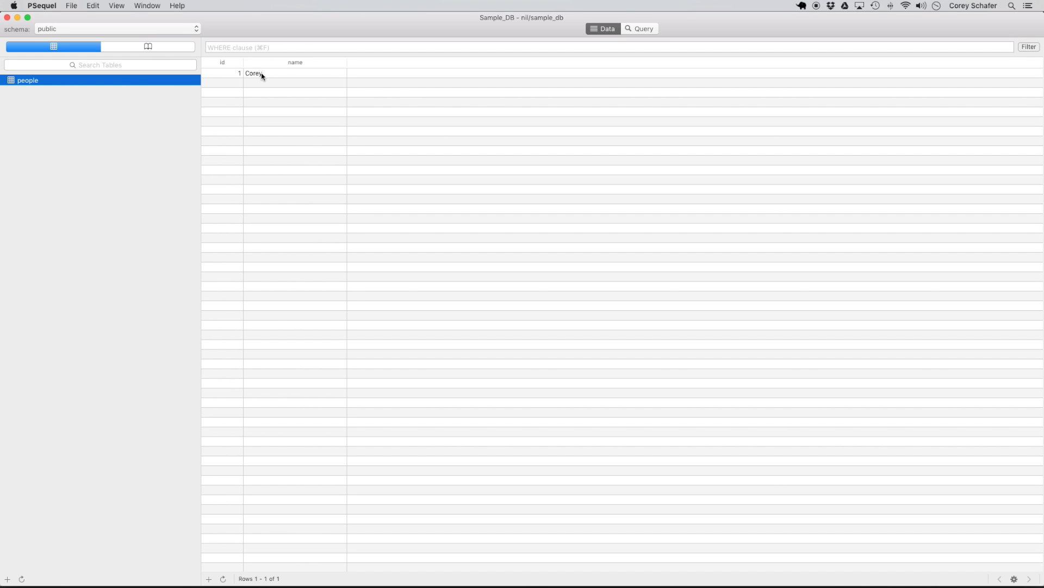
click(253, 73)
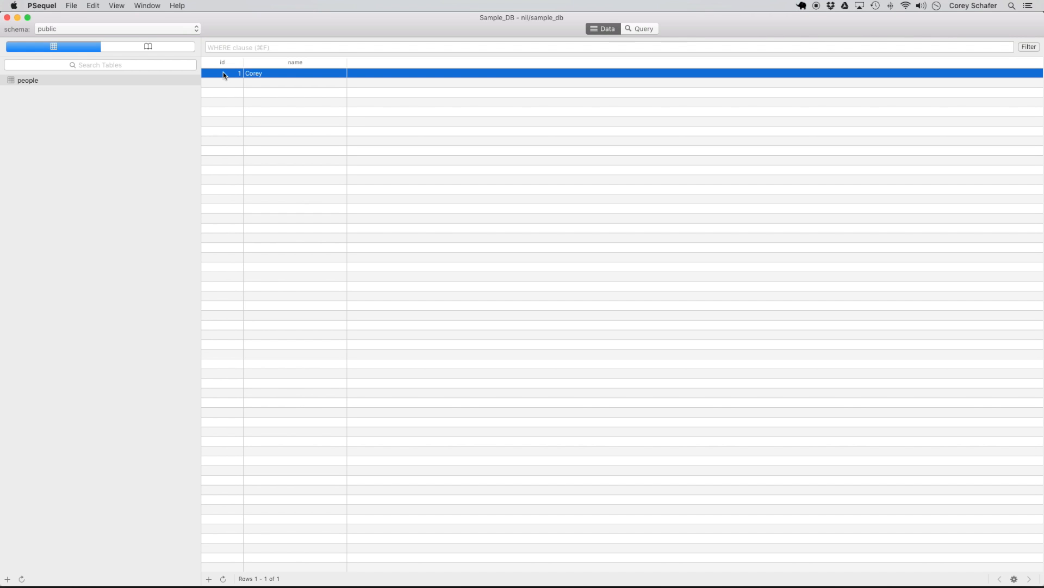
mouse_move(628, 28)
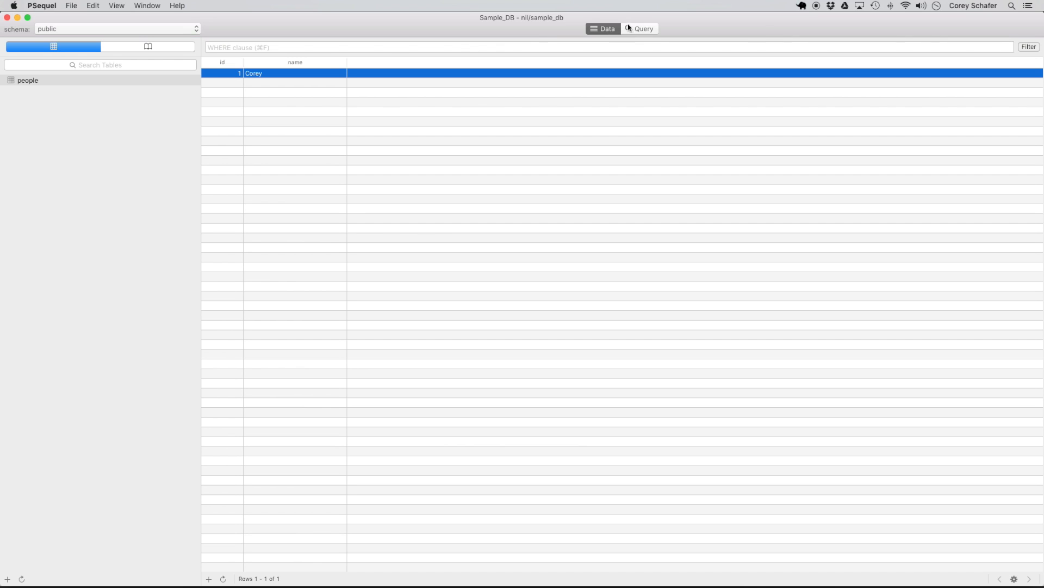
Edit the insert query to use id 2 and the name 'Travis'
click(642, 29)
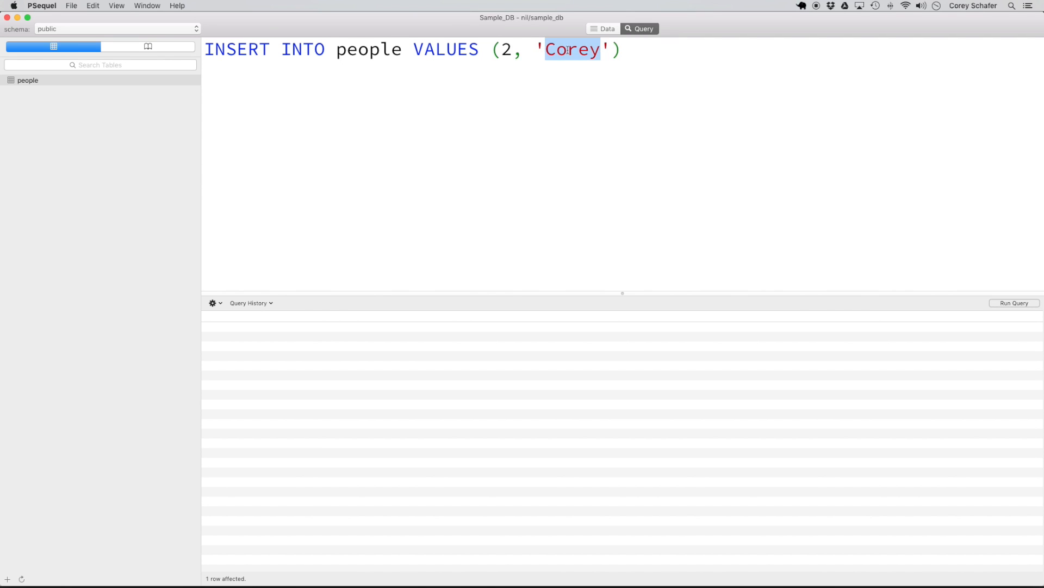
text(Travis)
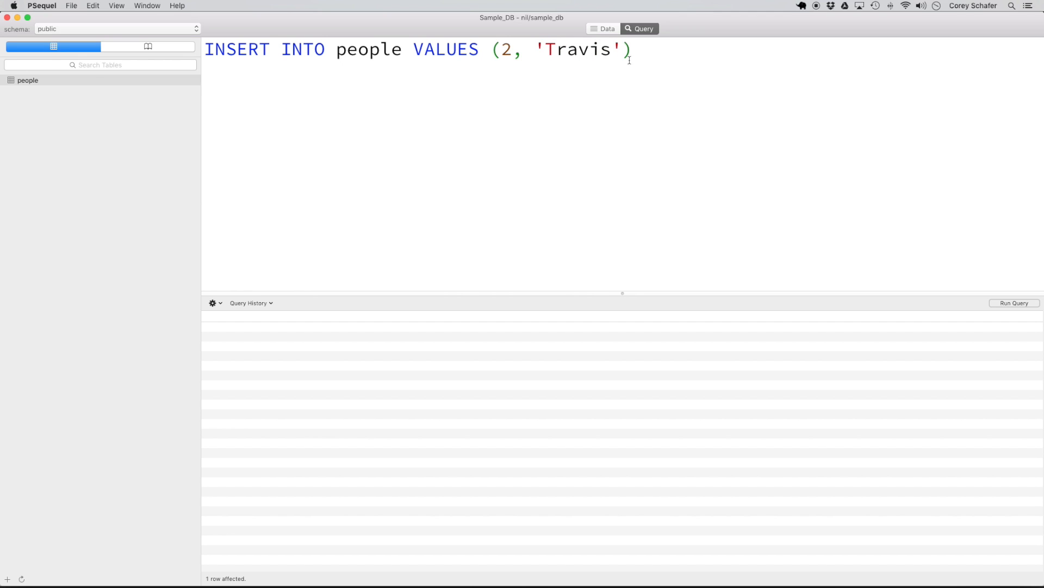
mouse_move(433, 137)
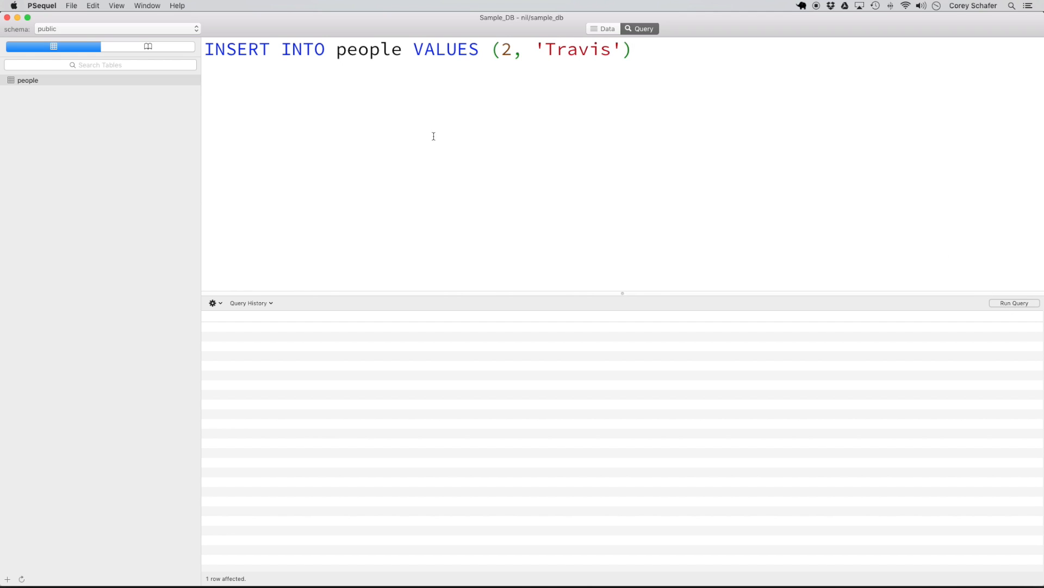
Refresh the people data to confirm rows for Corey (id 1) and Travis (id 2)
click(606, 29)
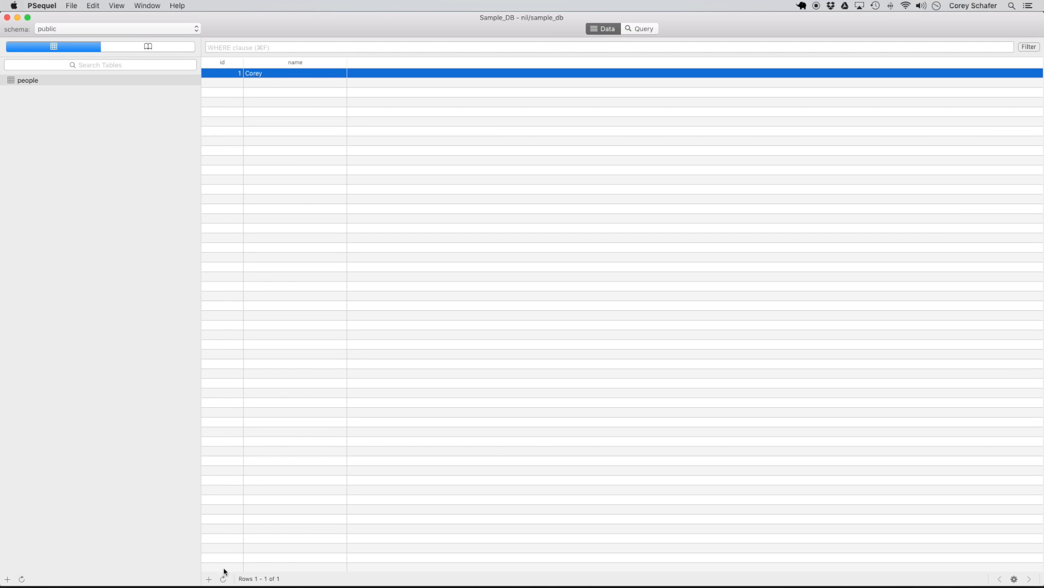
click(208, 579)
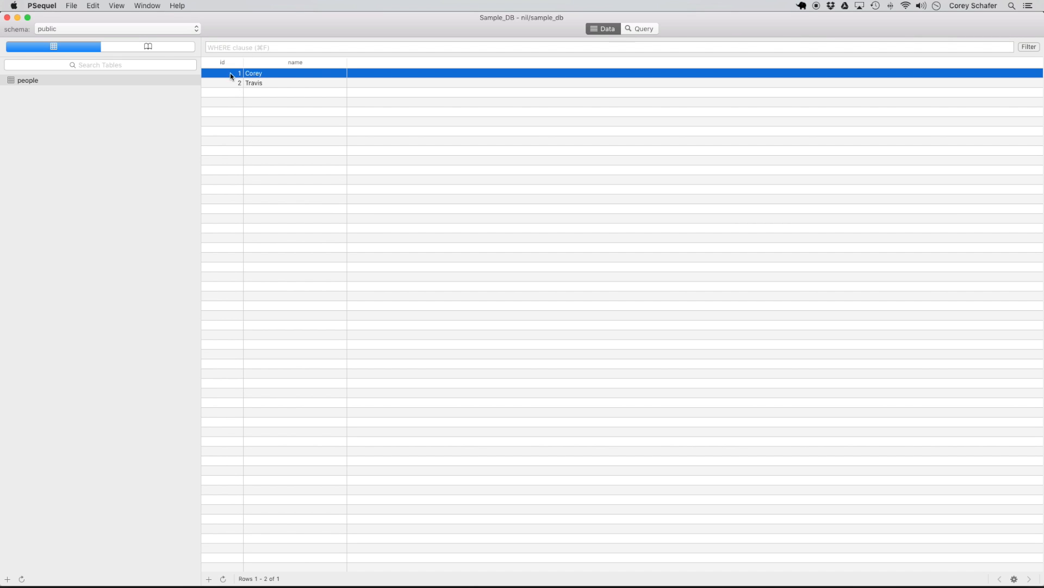
click(639, 29)
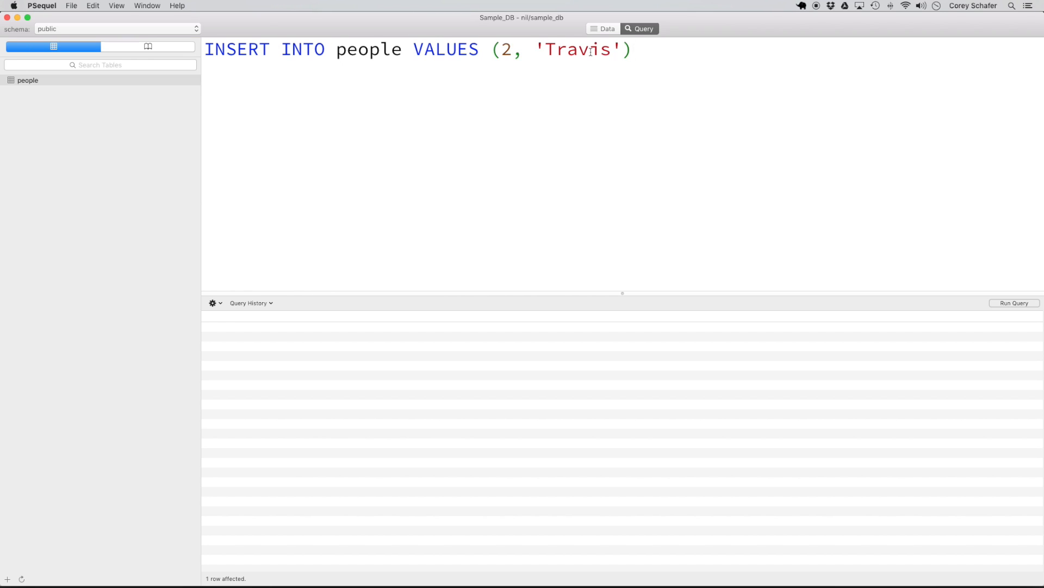
Add the column list (id, name) to the insert, set the name to 'Dave', and run it
click(403, 49)
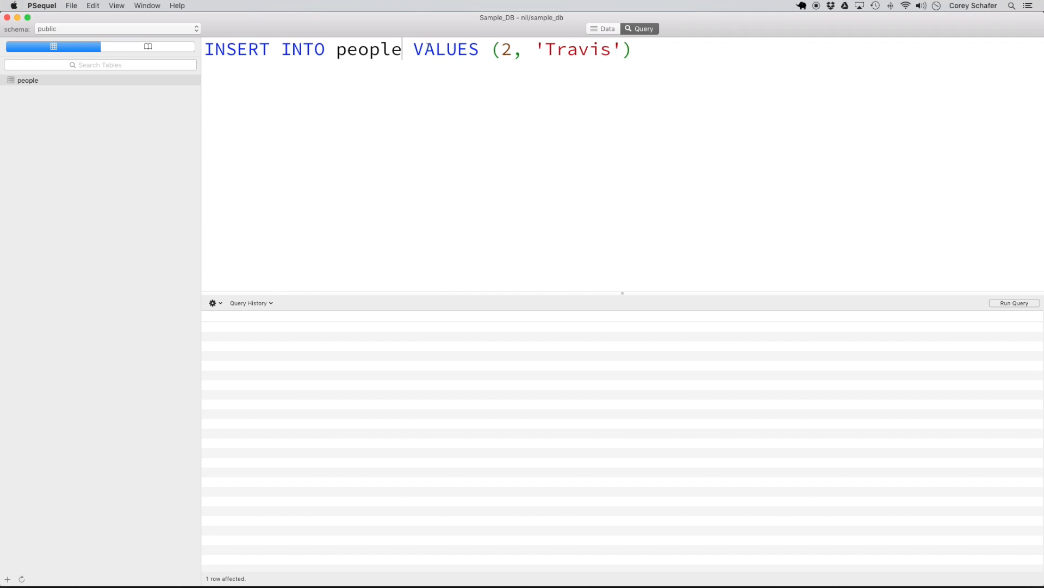
text(())
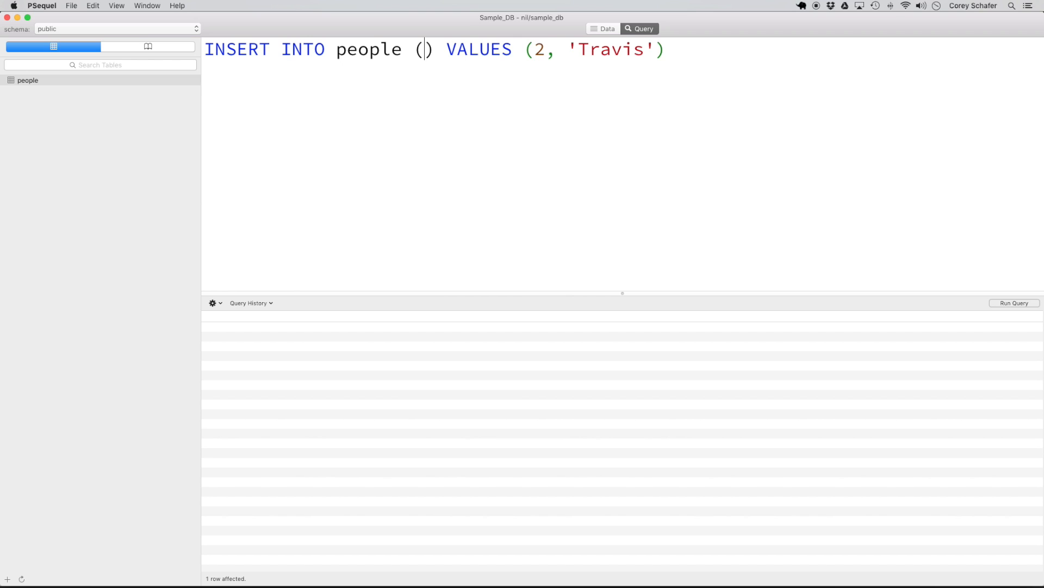
text(id, name)
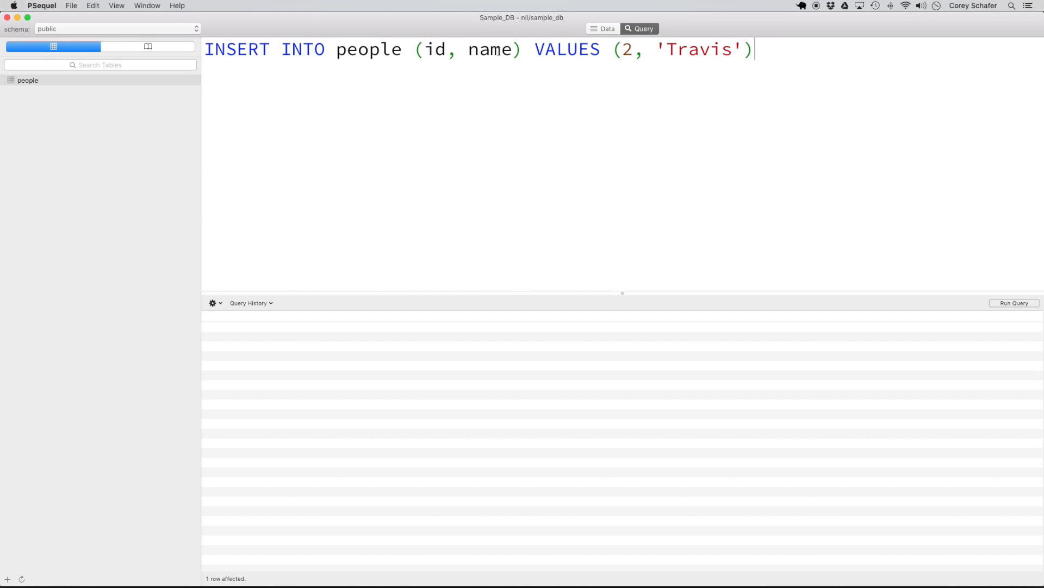
double_click(627, 50)
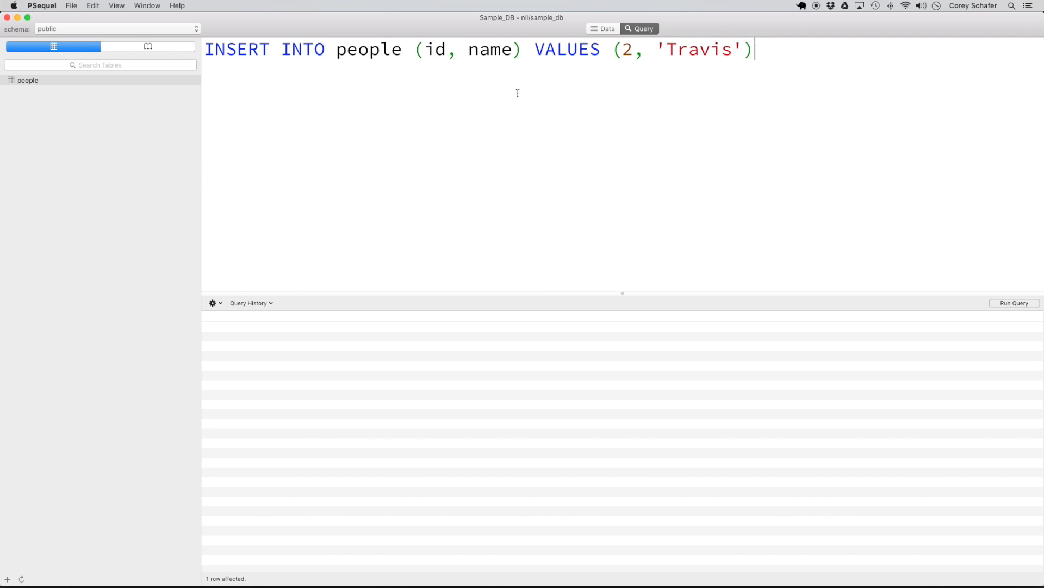
mouse_move(655, 57)
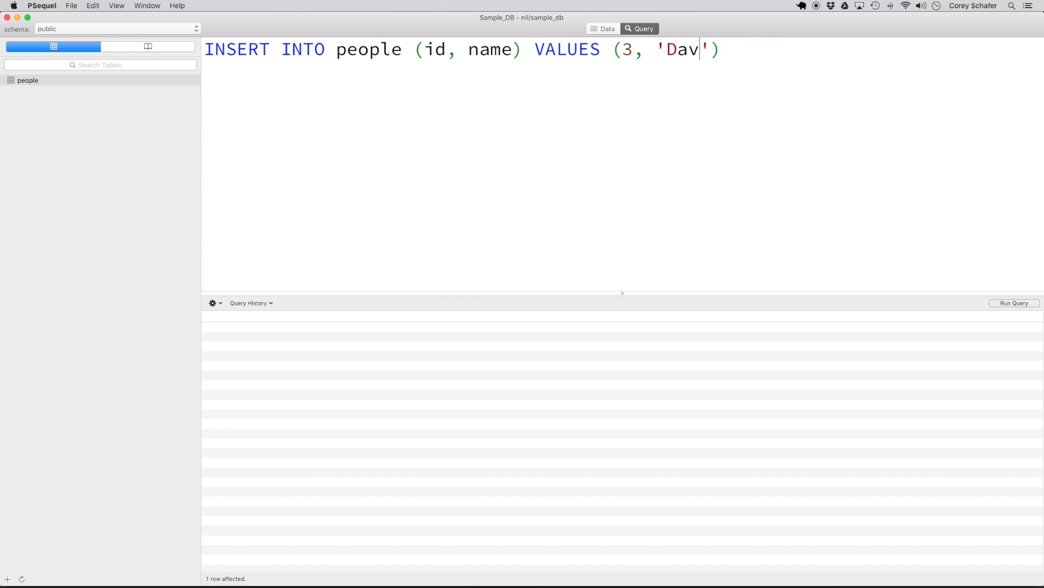
text(e)
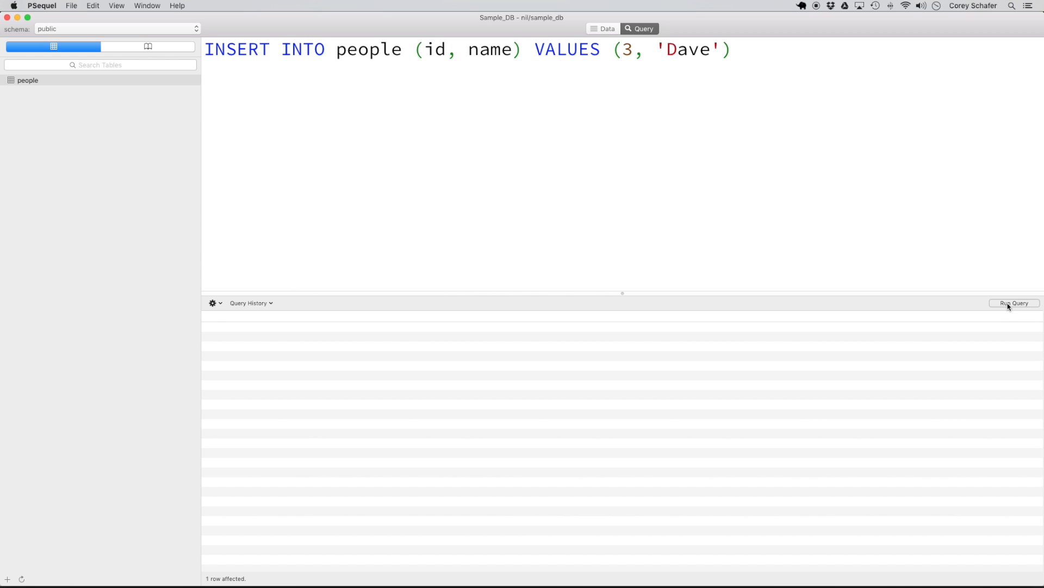
click(607, 29)
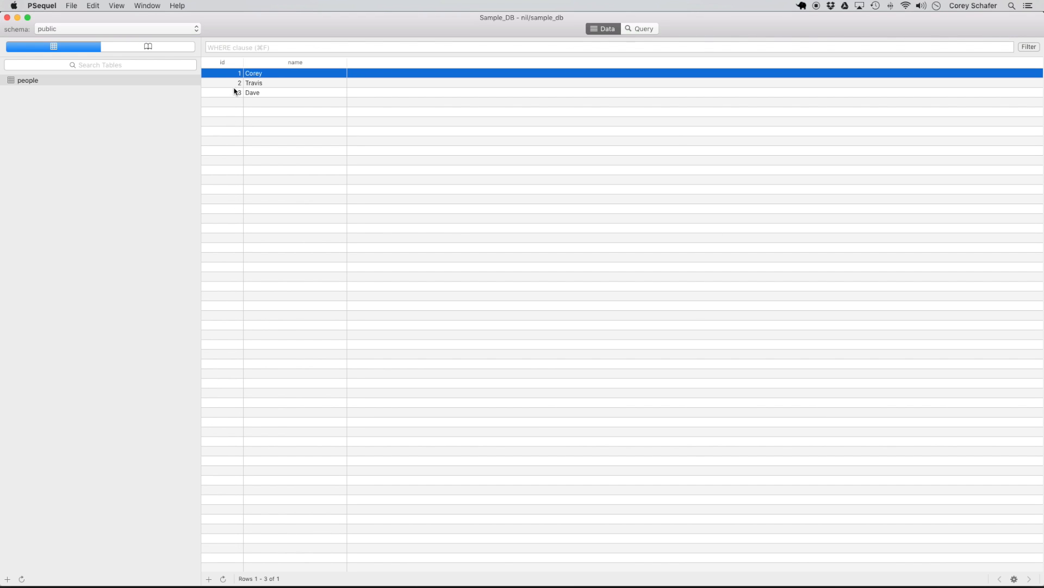
mouse_move(262, 99)
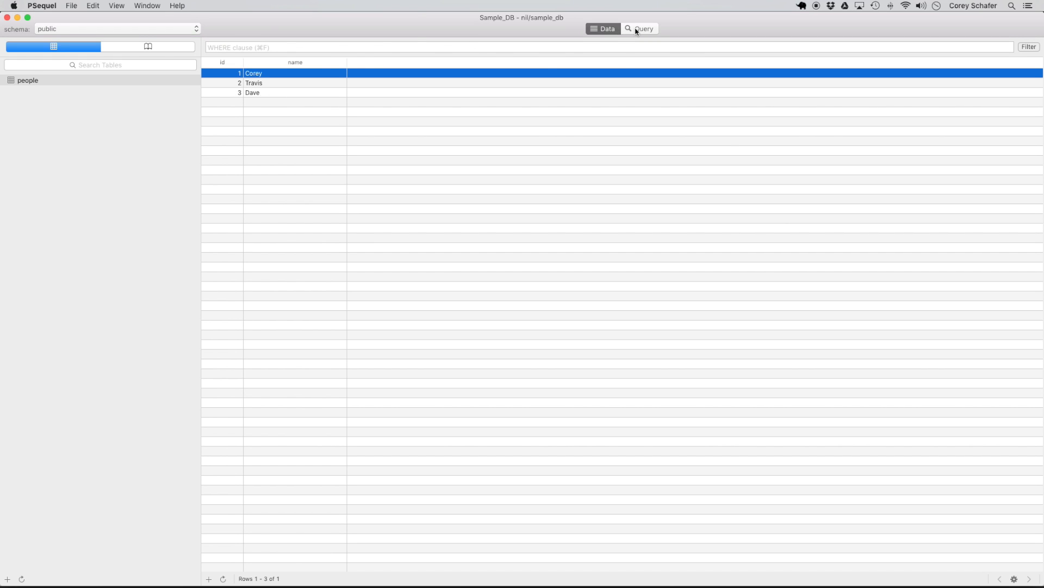
Rewrite and run INSERT INTO people (name, id) VALUES ('Bronx', 4)
click(644, 29)
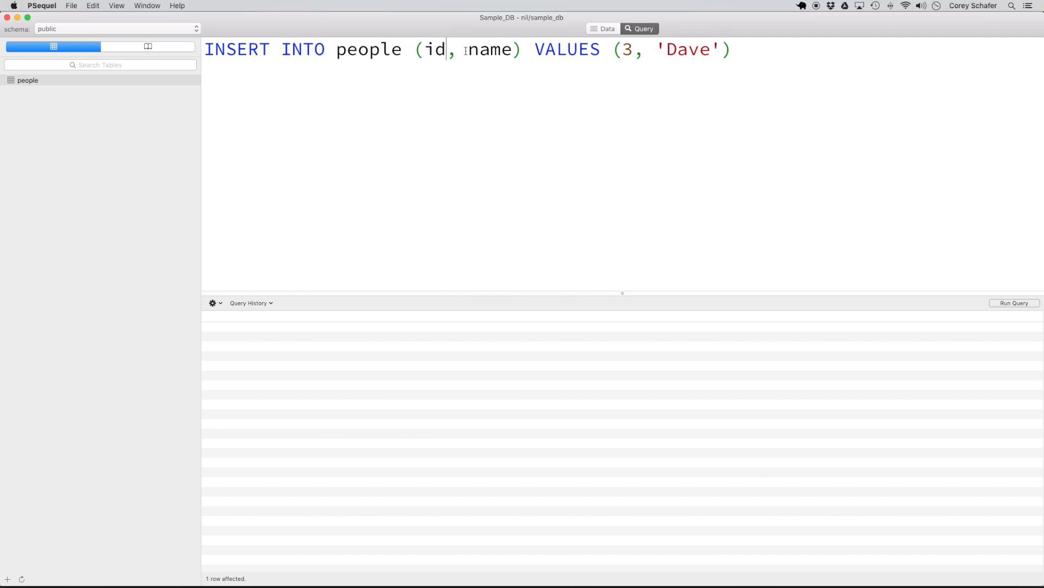
text(na)
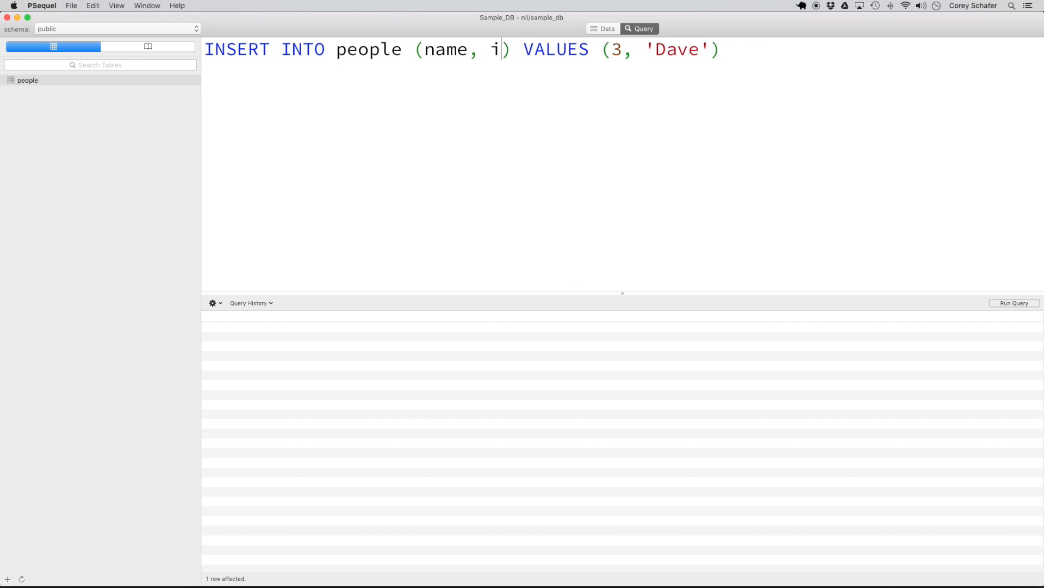
text(d)
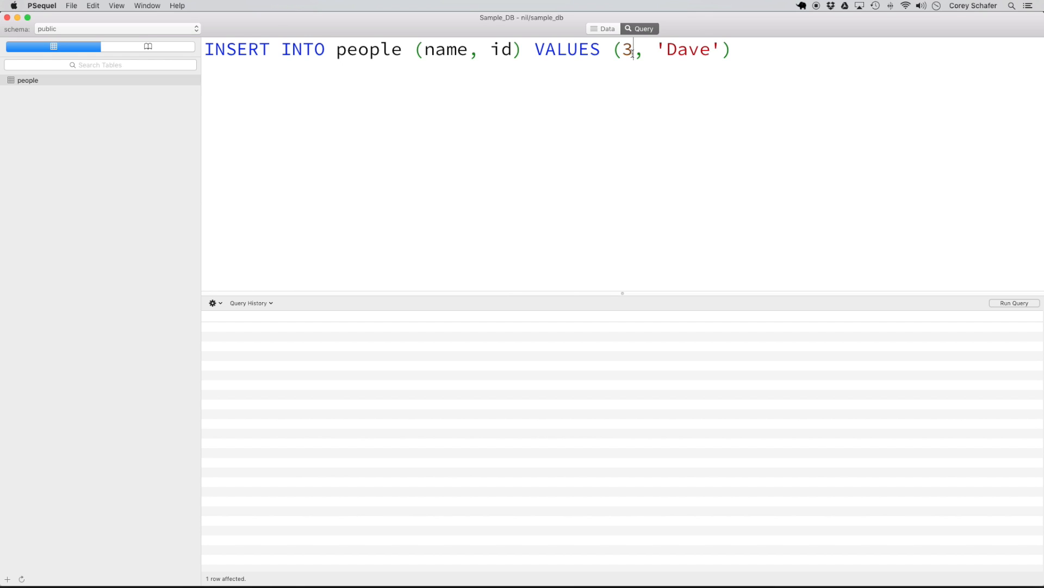
text('')
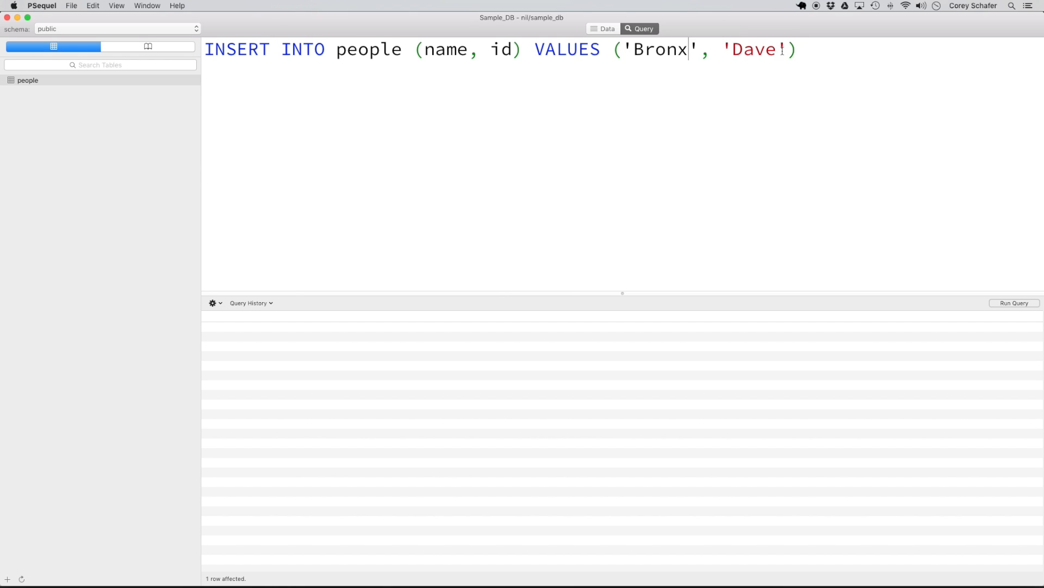
key(Backspace)
text(4)
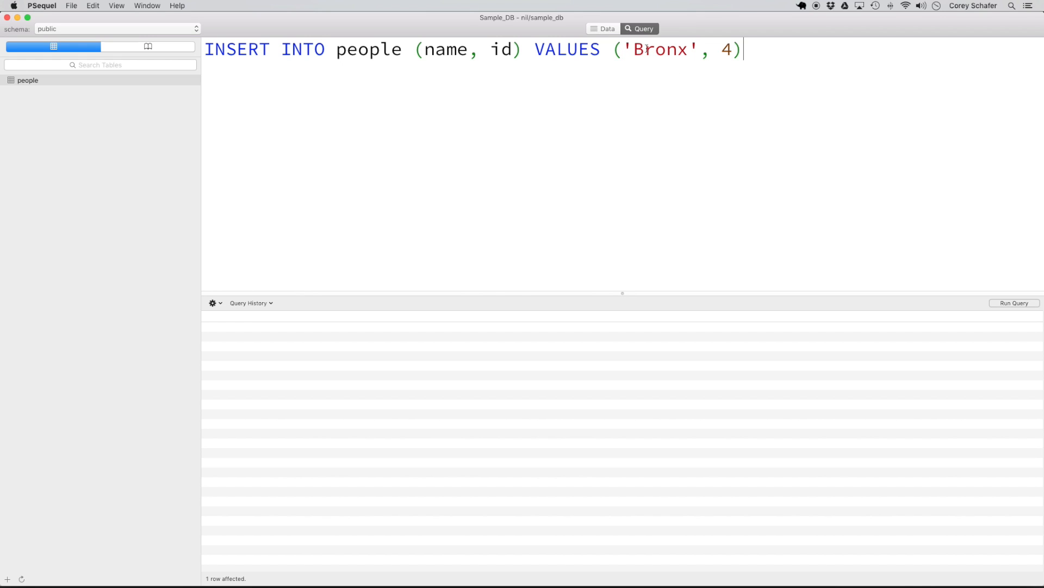
double_click(445, 49)
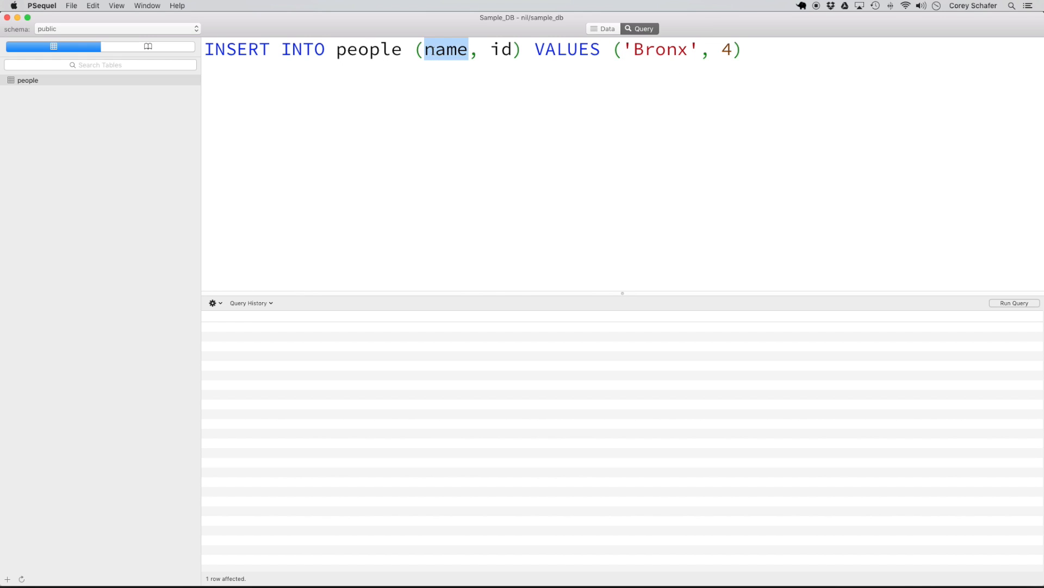
click(607, 28)
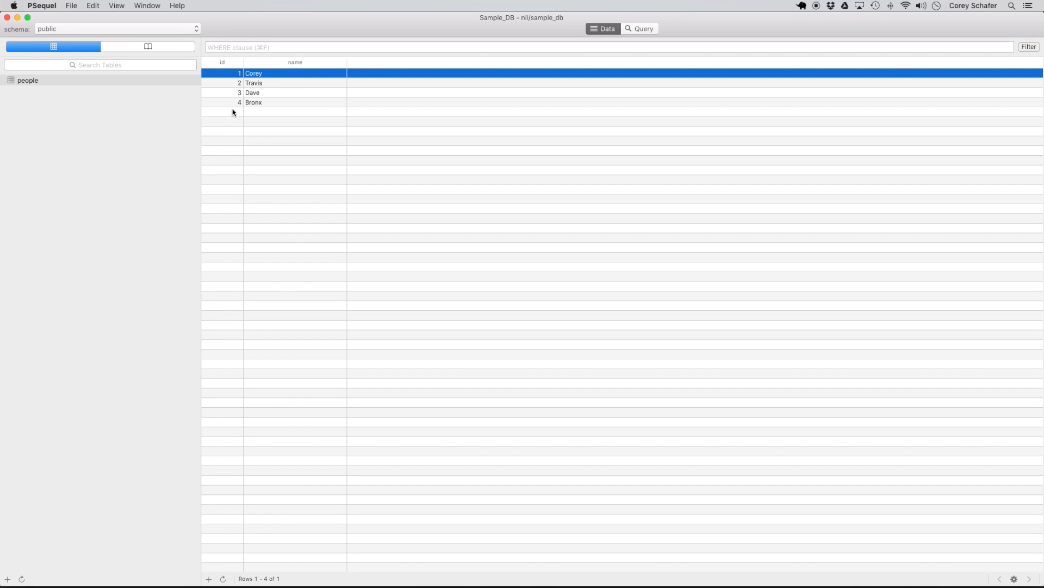
mouse_move(643, 35)
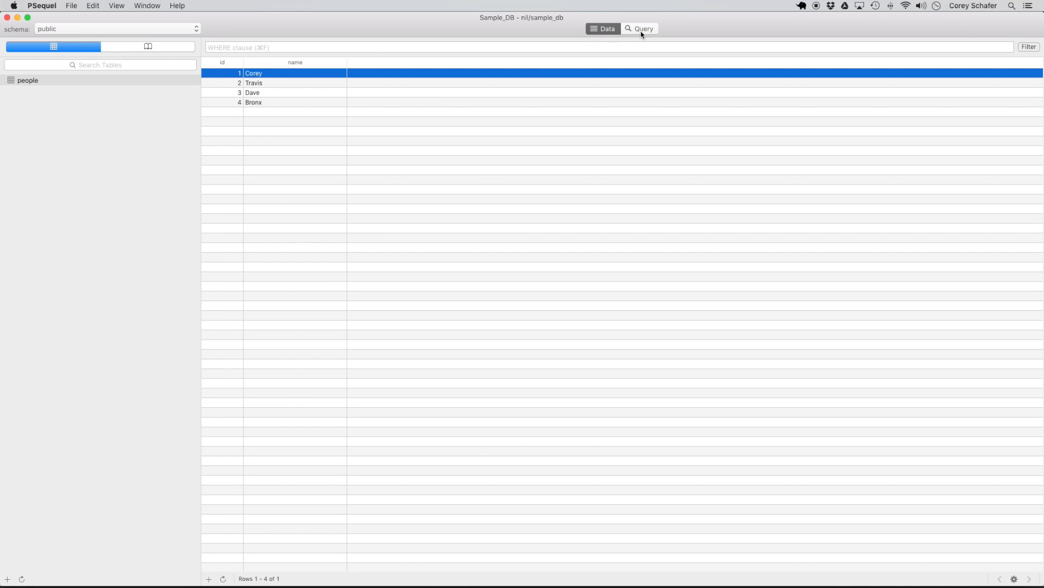
Change the insert to columns (id, name) with values ('Corey', 5)
click(640, 29)
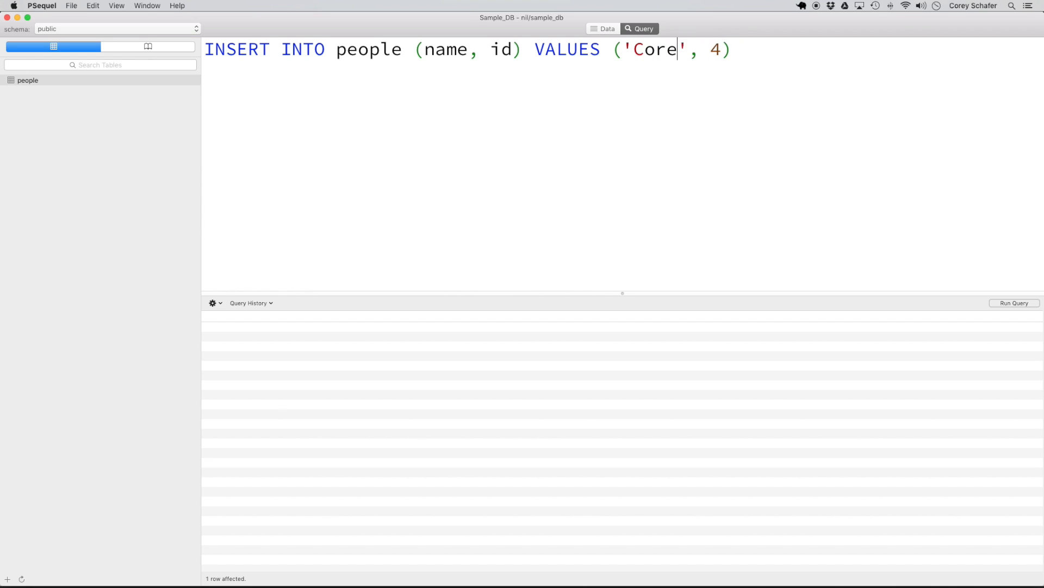
text(y)
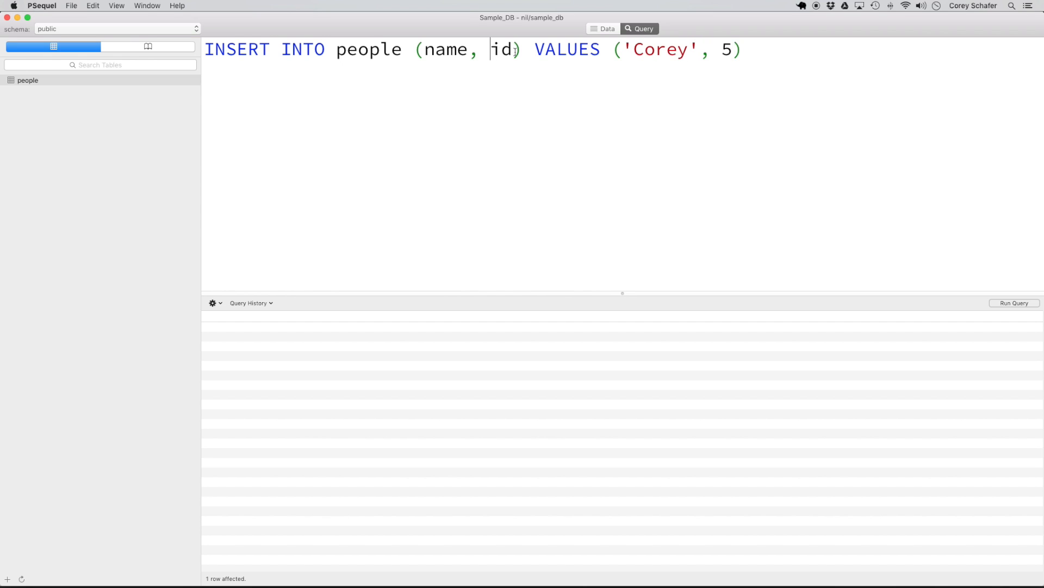
key(Backspace)
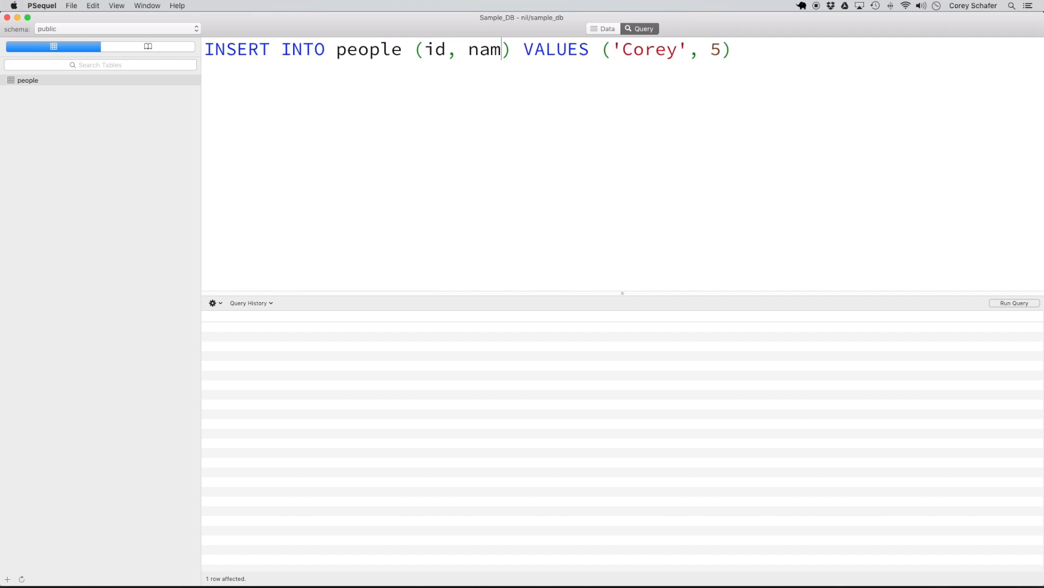
text(e)
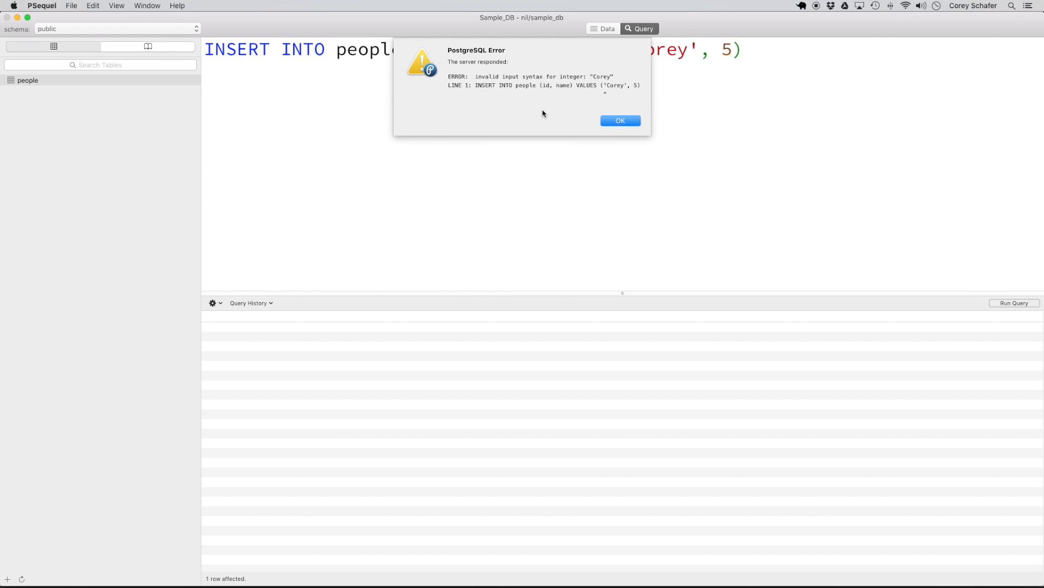
mouse_move(534, 81)
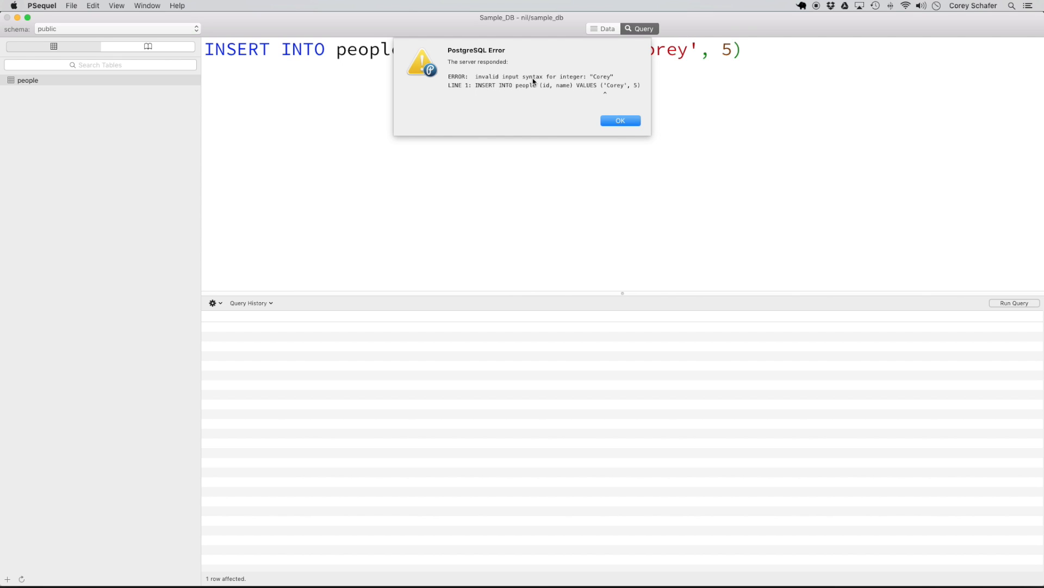
mouse_move(581, 80)
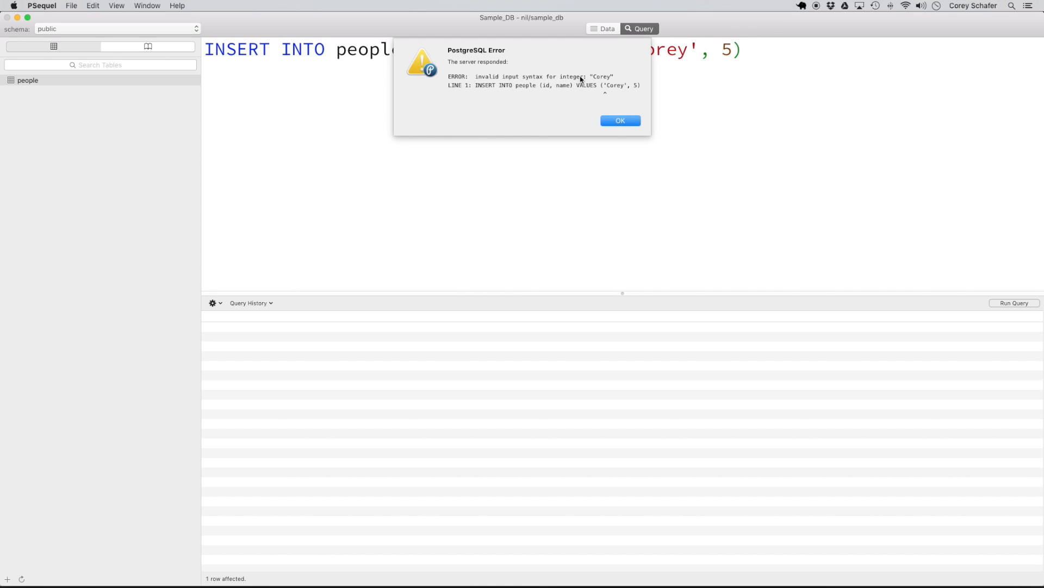
mouse_move(584, 84)
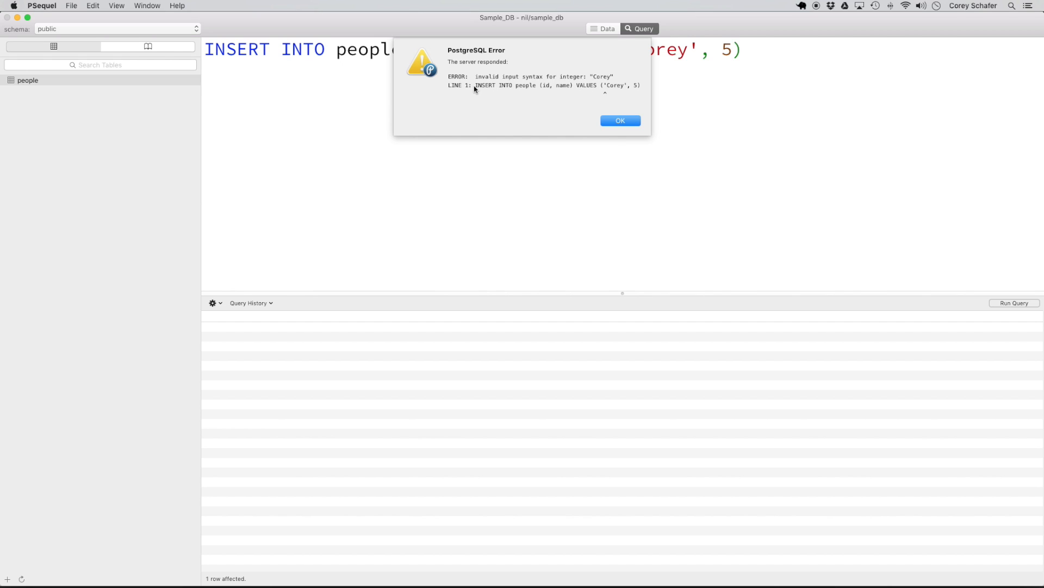
Dismiss the invalid integer syntax error for 'Corey'
click(619, 120)
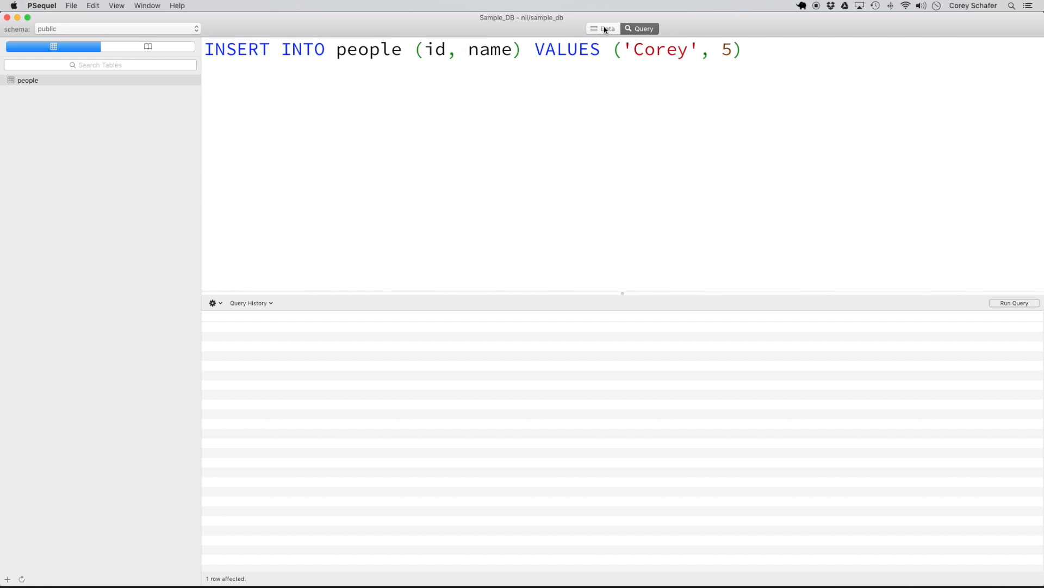
click(605, 28)
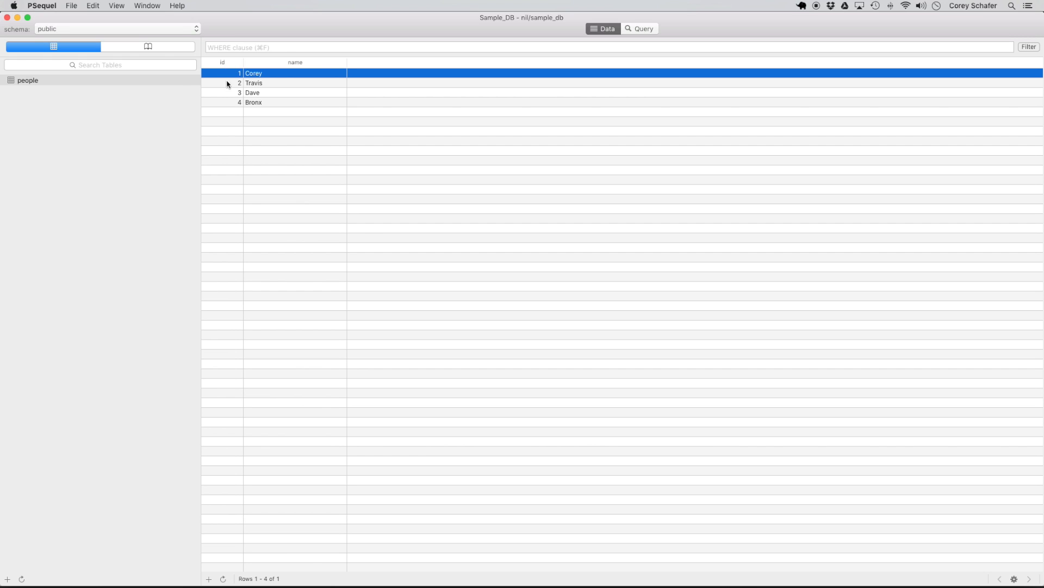
mouse_move(260, 100)
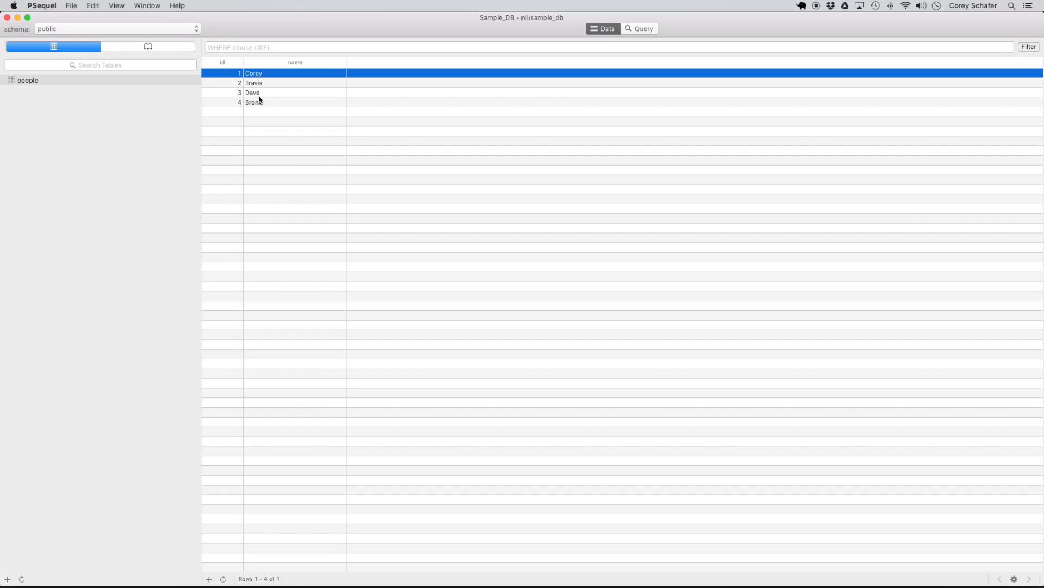
click(639, 29)
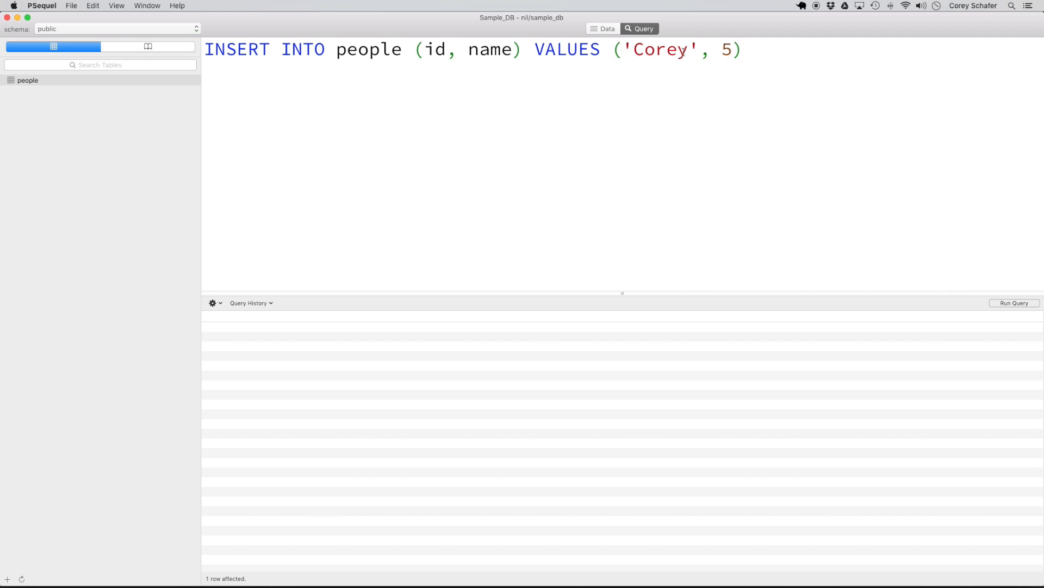
Reorder the values to (5, 'Corey'), run the insert, and refresh the people rows
key(backspace)
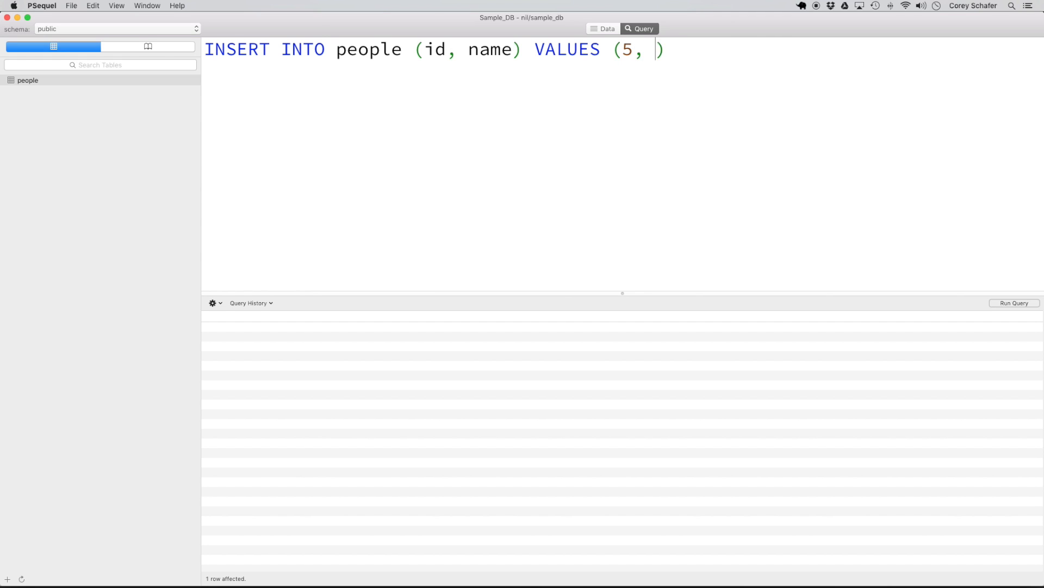
text('Corey')
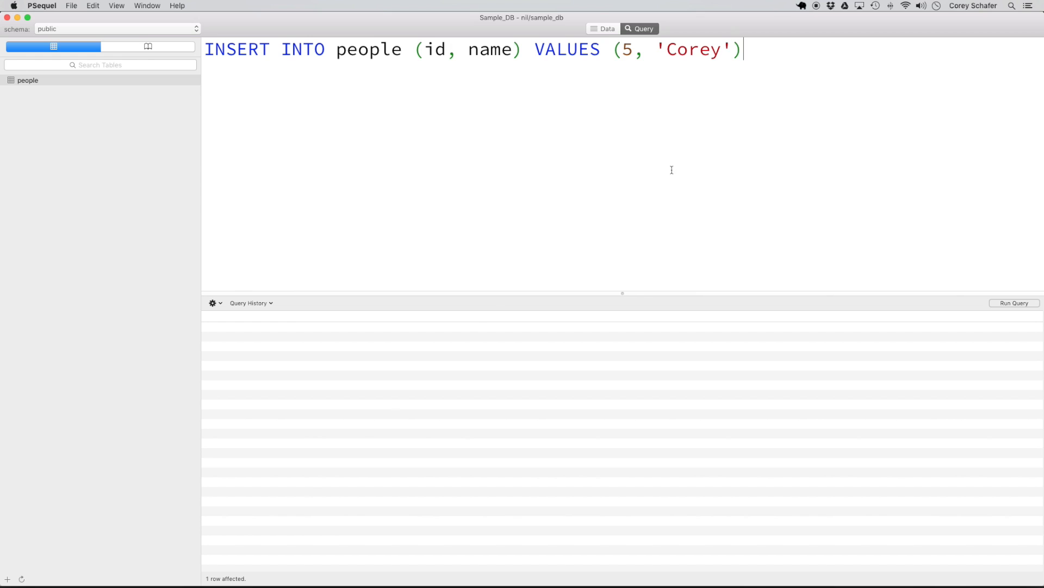
click(607, 29)
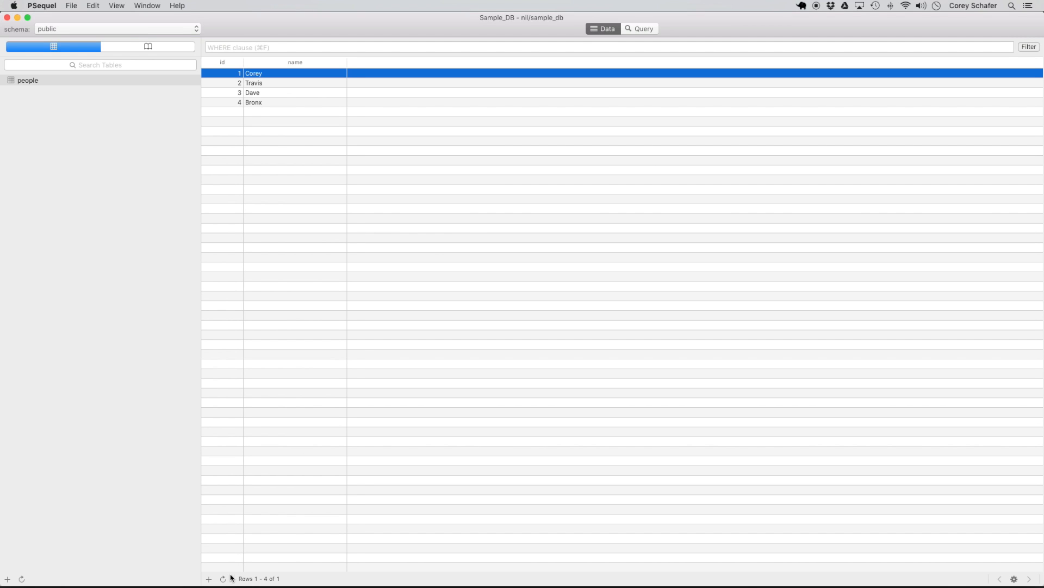
click(208, 578)
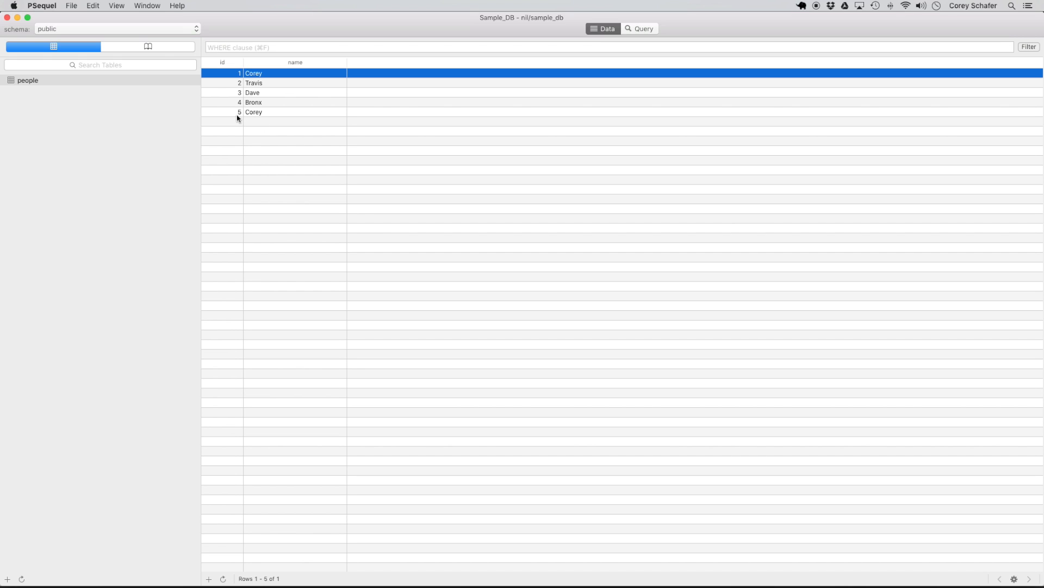
mouse_move(655, 25)
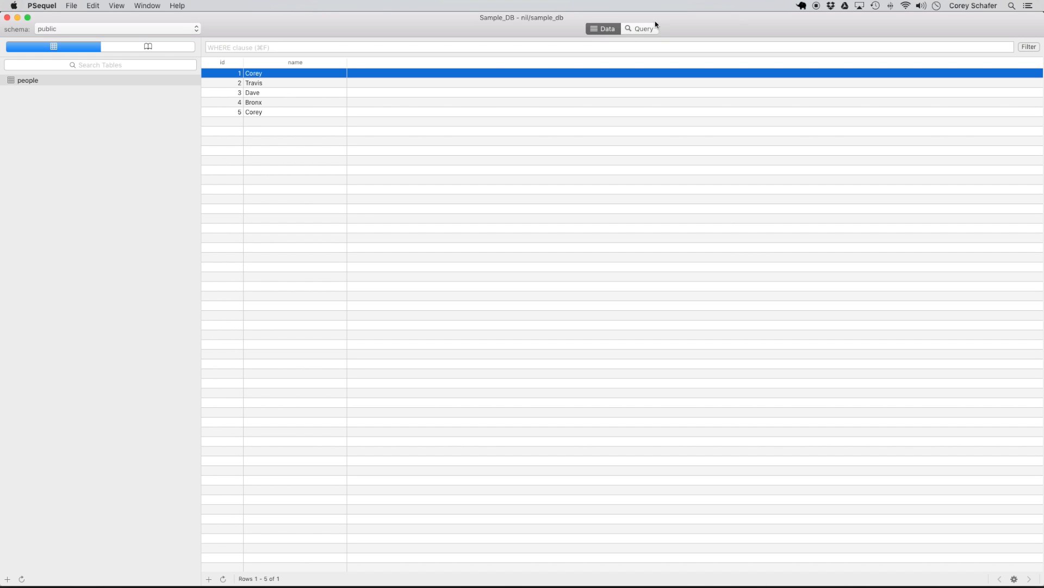
click(639, 29)
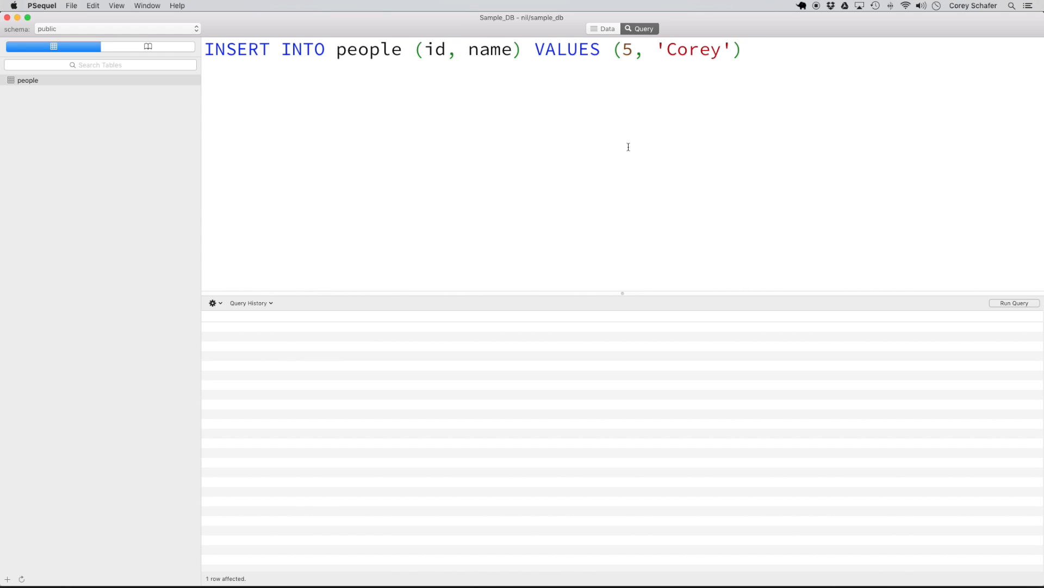